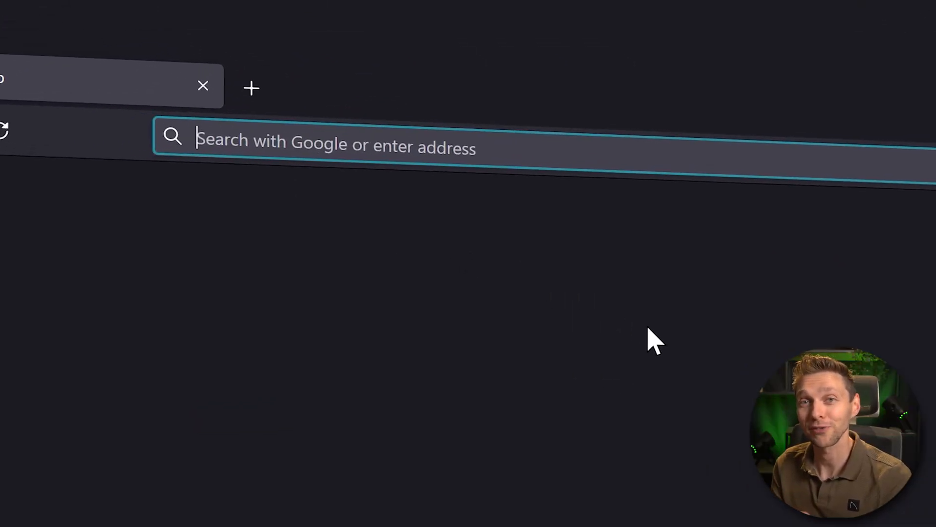
# Visit the wpressdoctor.com/time link, landing on the Clockify homepage
pyautogui.write('wpressdoctor.com/t')
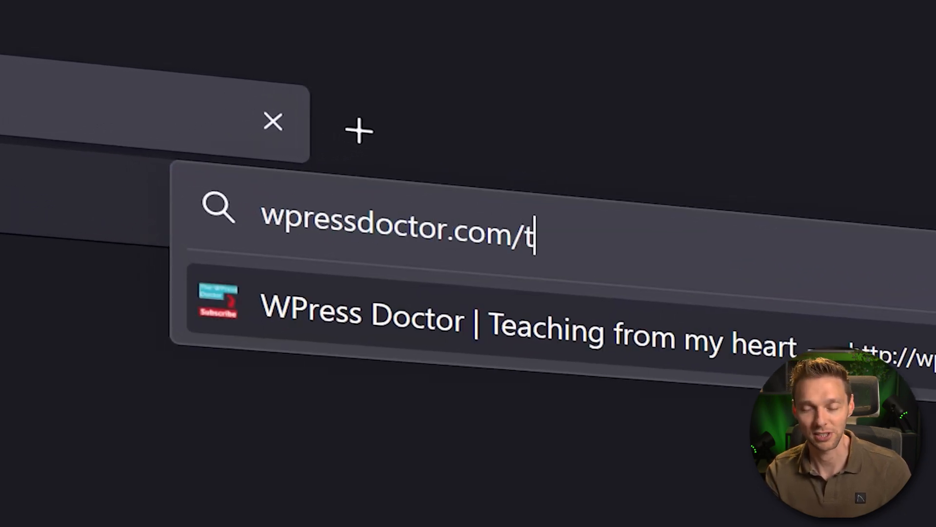
pyautogui.write('ime')
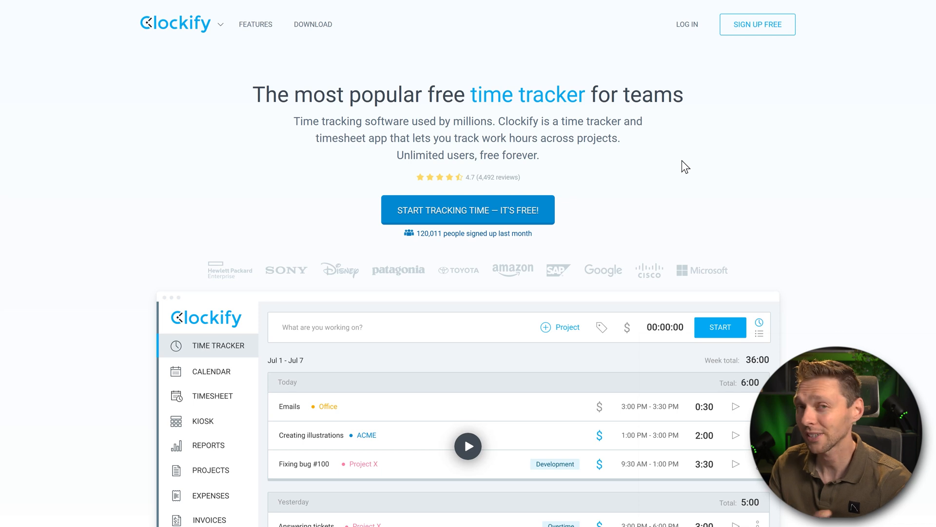
pyautogui.moveTo(483, 216)
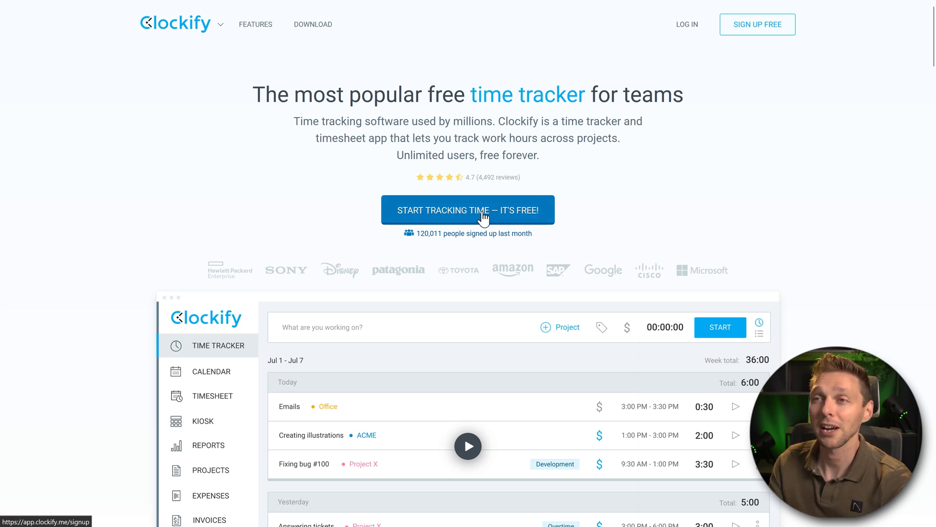
pyautogui.click(467, 210)
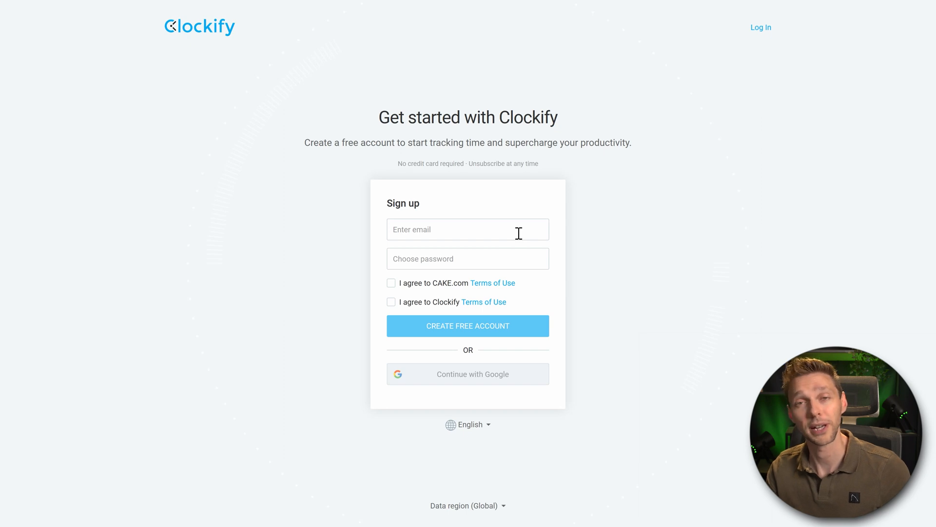
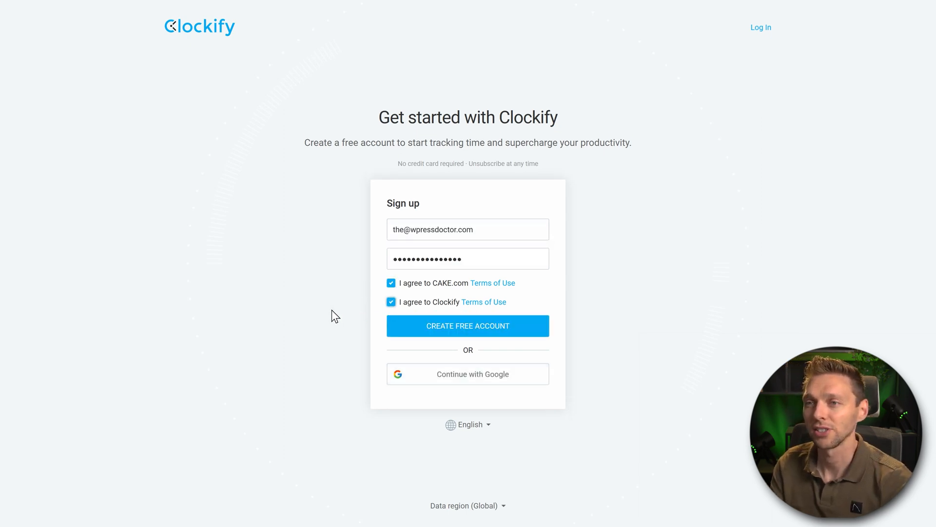
pyautogui.moveTo(490, 334)
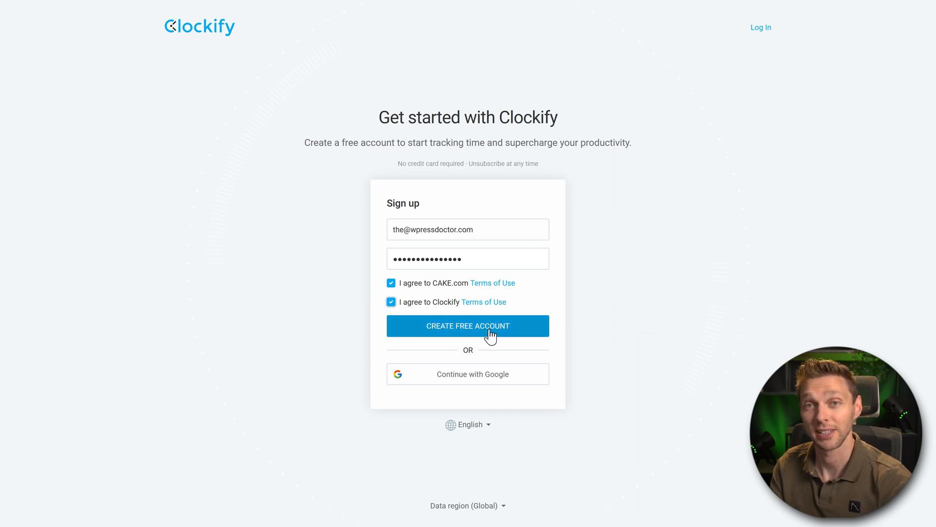
pyautogui.click(467, 326)
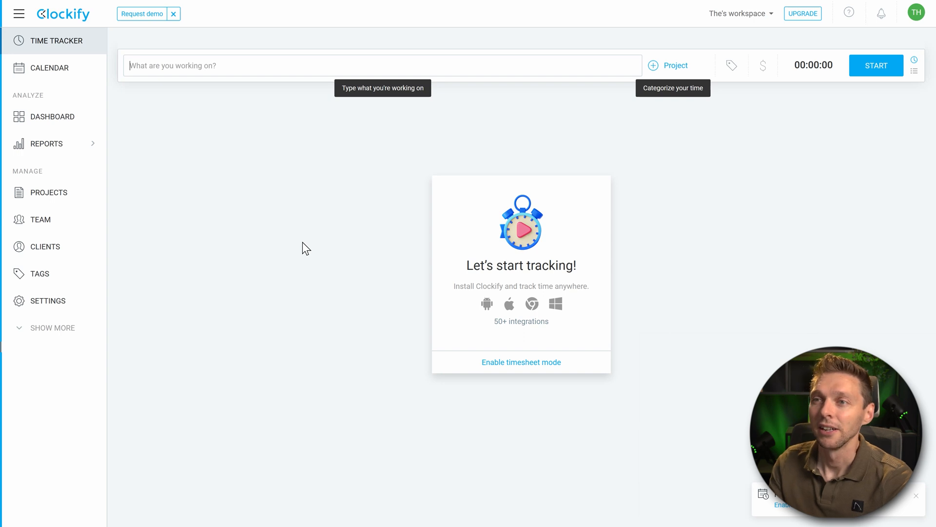
pyautogui.moveTo(432, 322)
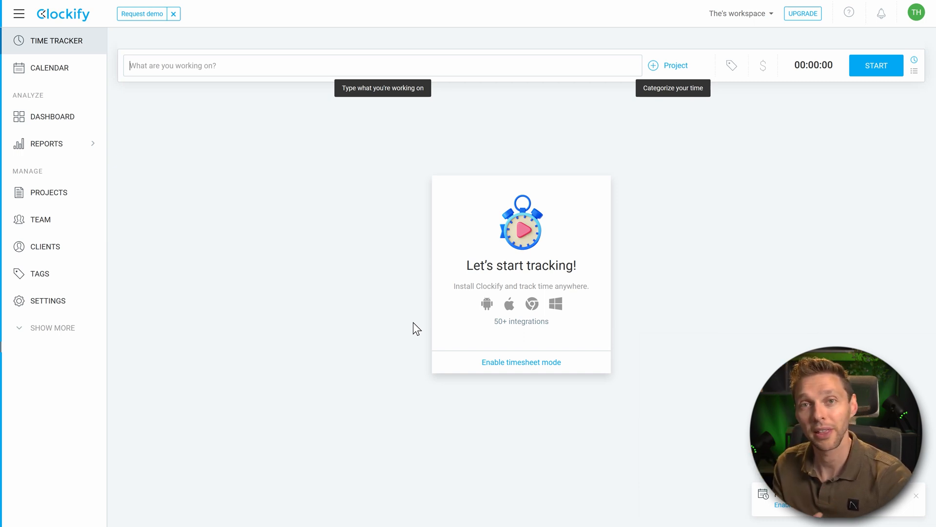
pyautogui.moveTo(371, 296)
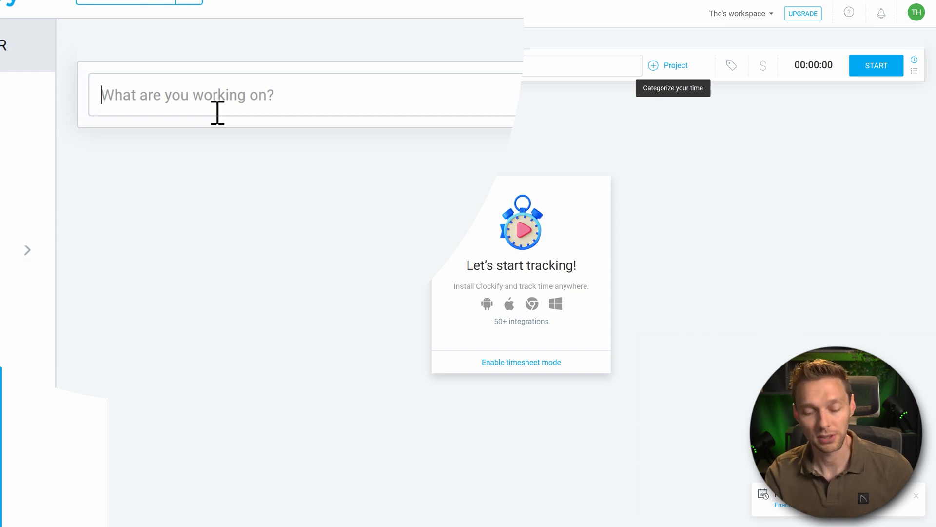
# Describe the entry as 'Design - fase 1' and start a new purple project for it
pyautogui.write('Design fase 1')
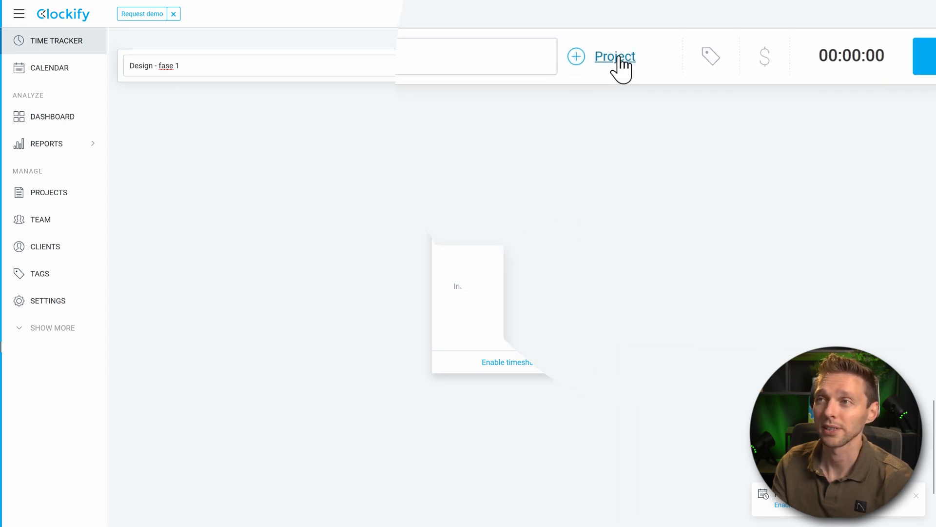
pyautogui.click(600, 56)
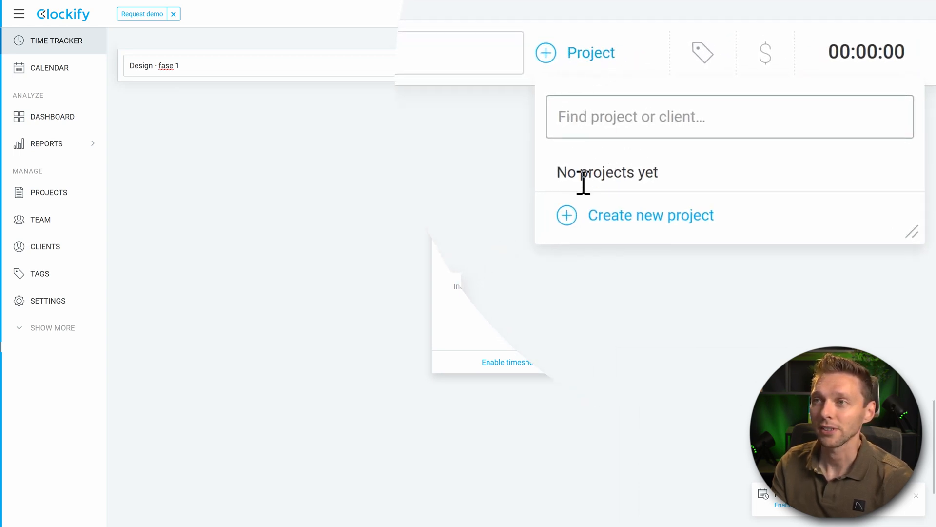
pyautogui.moveTo(605, 227)
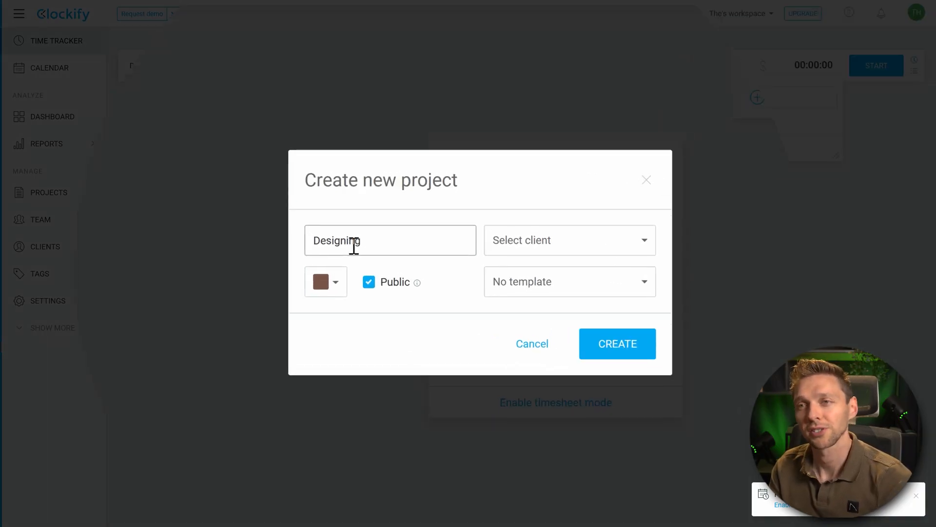
pyautogui.click(326, 281)
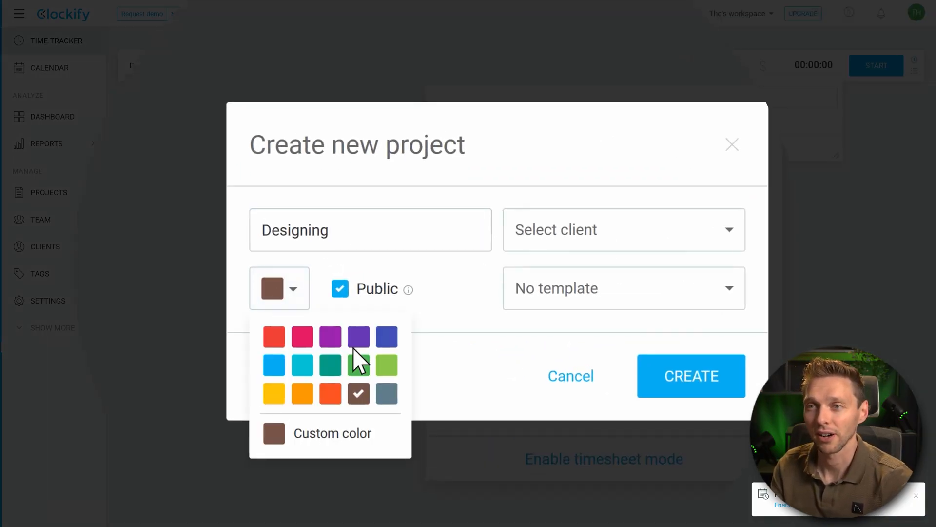
pyautogui.click(358, 337)
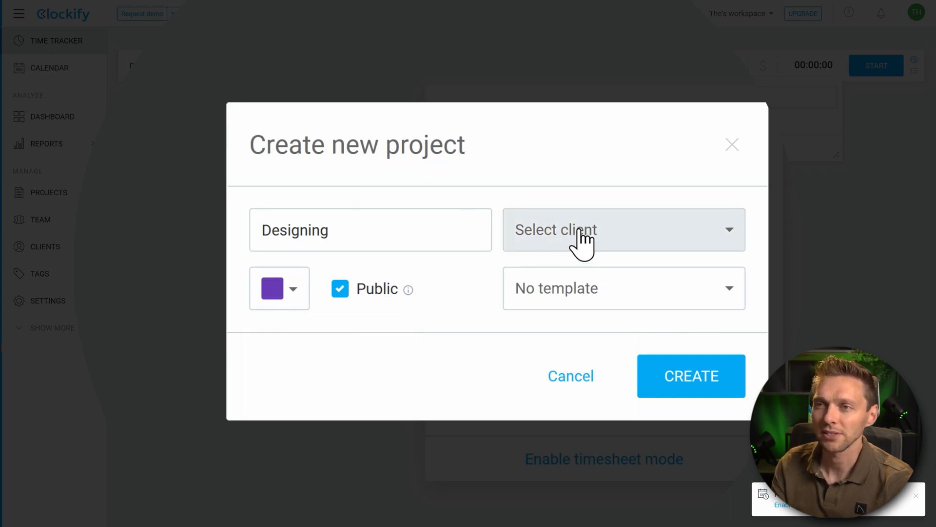
# Create client Johnny Bravo and finish creating the Designing project
pyautogui.click(623, 229)
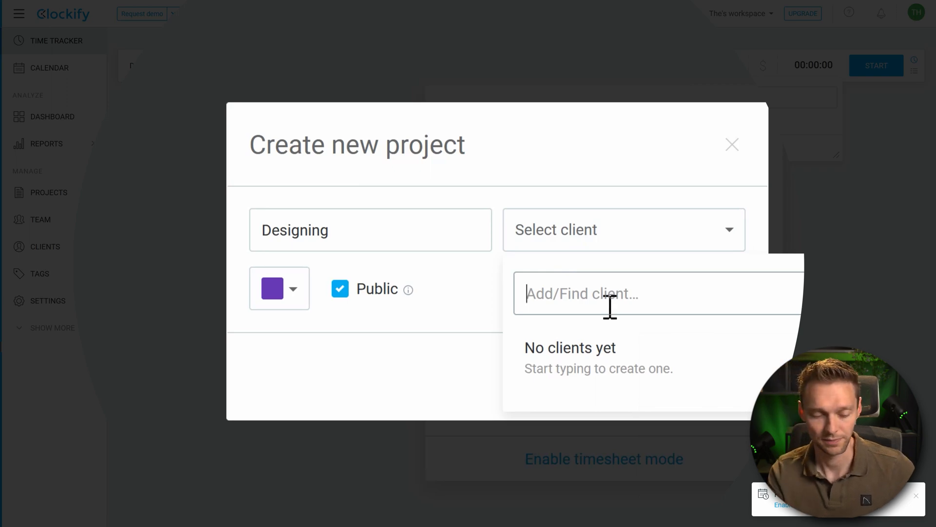
pyautogui.write('Johnny Bravo')
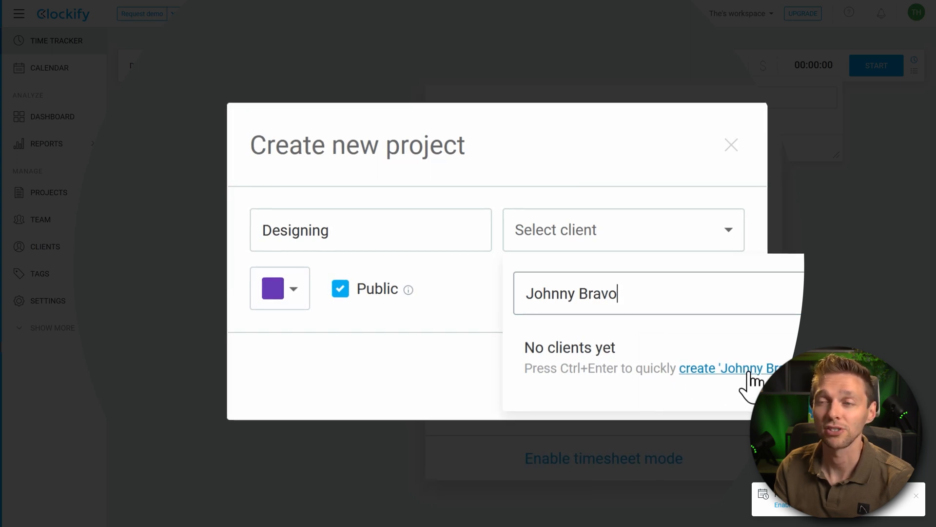
pyautogui.click(727, 367)
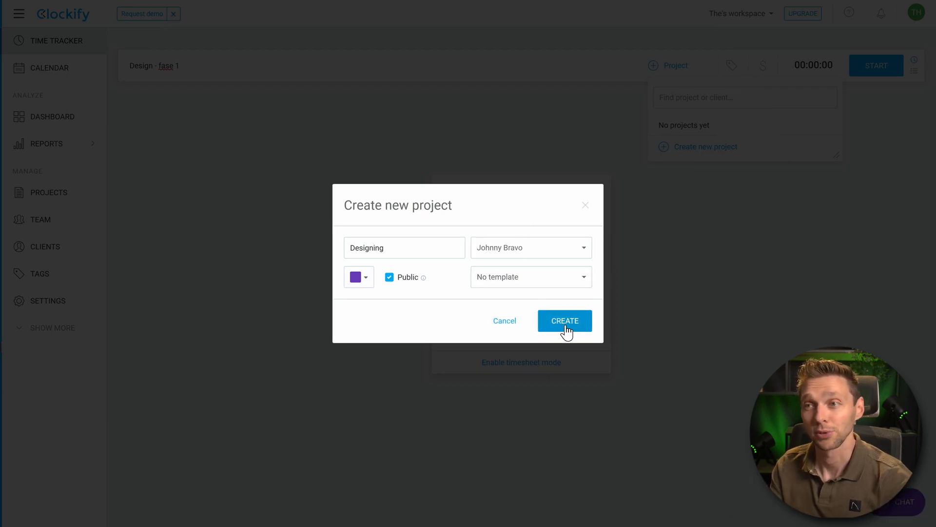
pyautogui.click(564, 321)
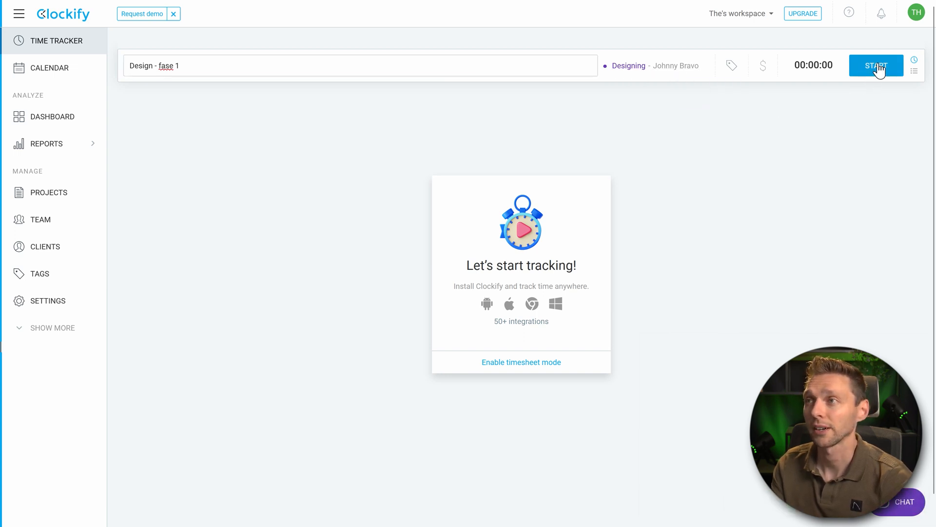
# Time the Design - fase 1 work for 27 seconds and log it for today
pyautogui.click(876, 66)
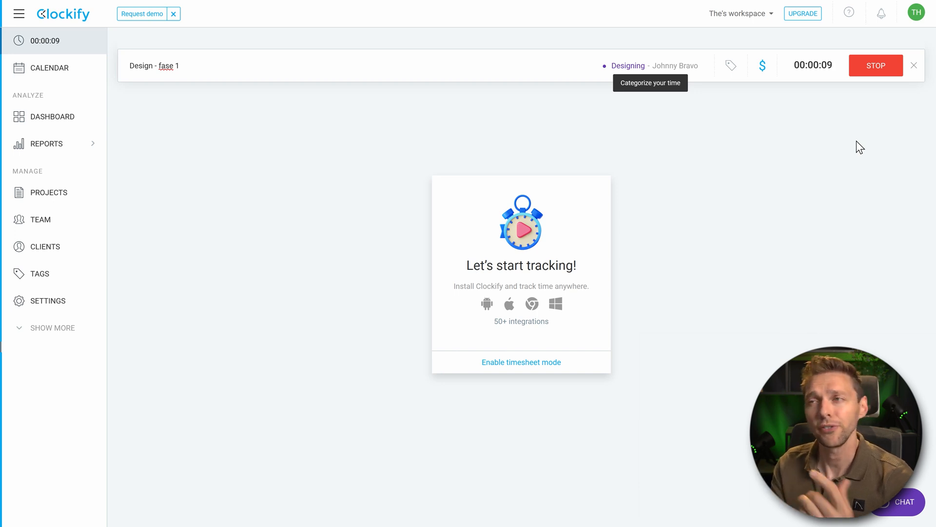
pyautogui.moveTo(846, 138)
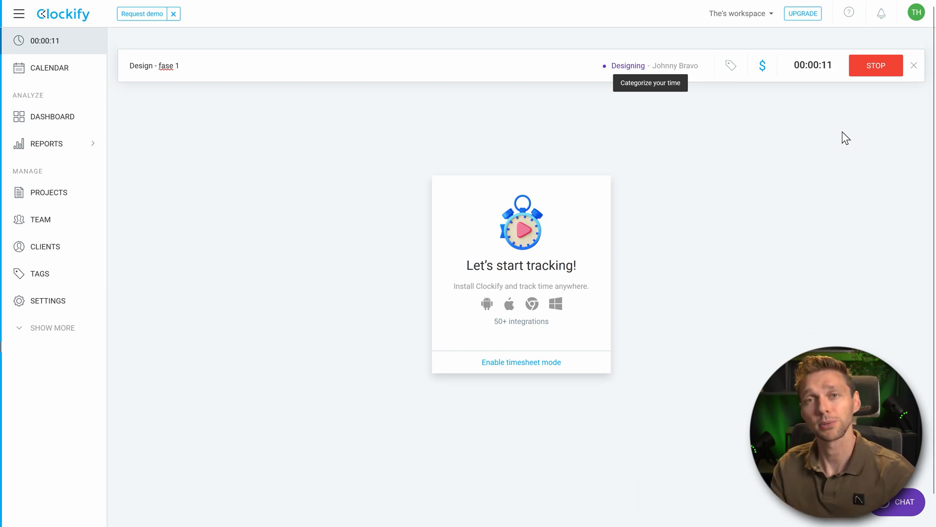
pyautogui.moveTo(818, 148)
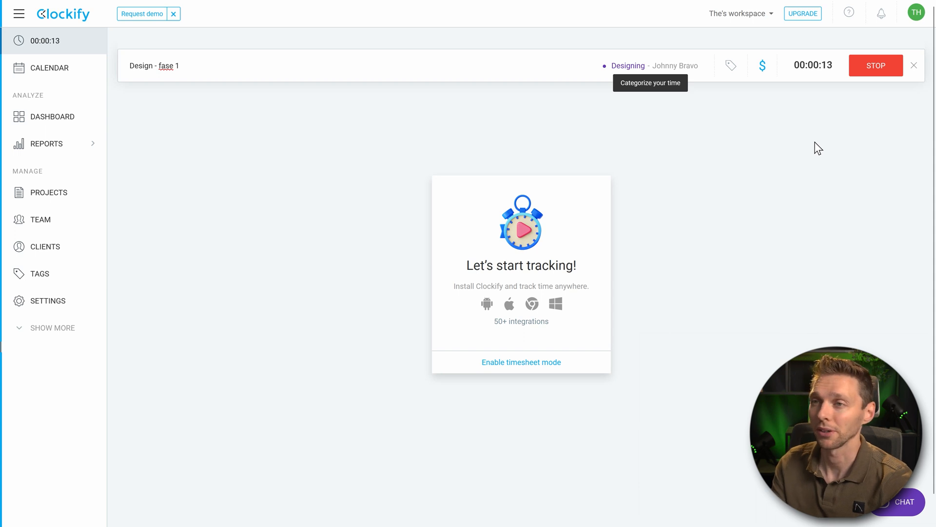
pyautogui.moveTo(555, 304)
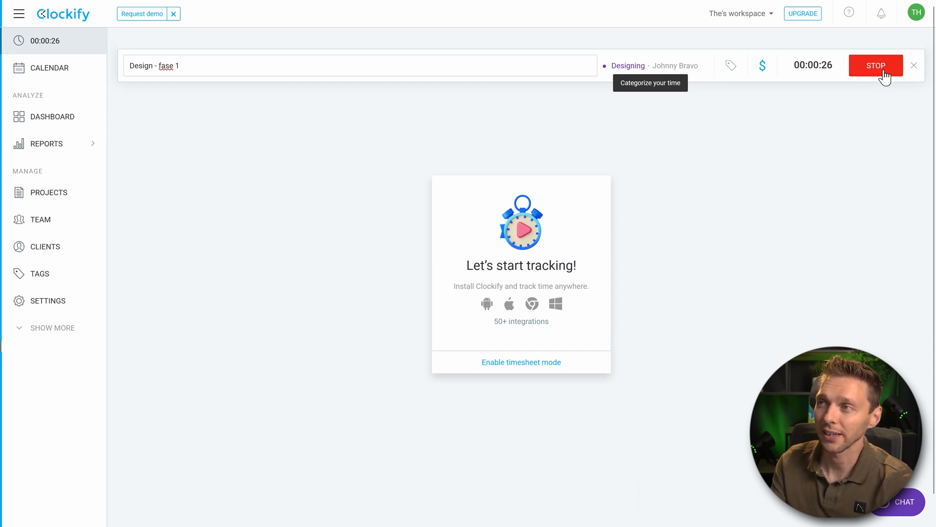
pyautogui.click(876, 65)
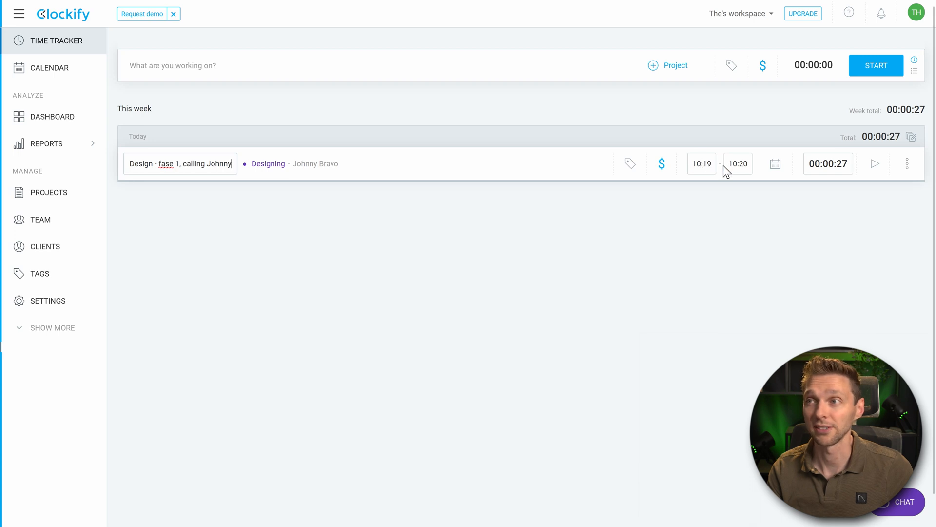
pyautogui.click(738, 163)
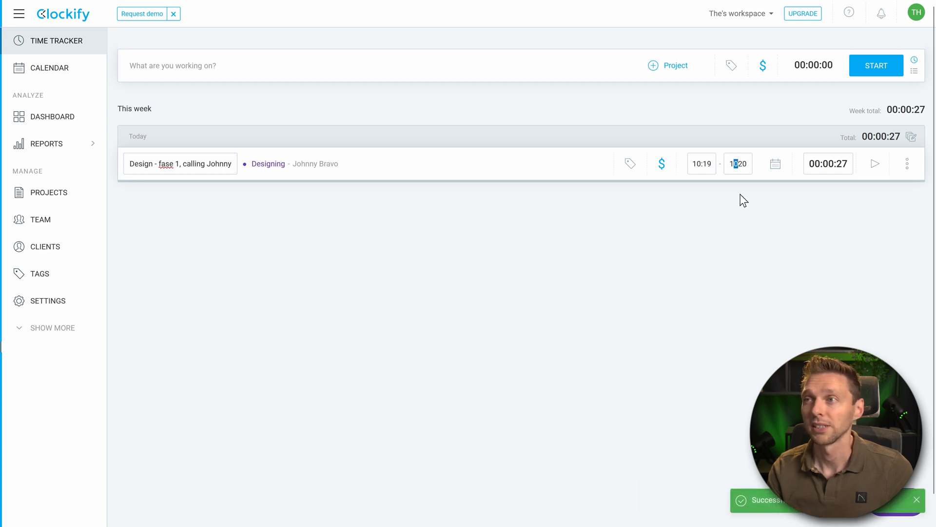
pyautogui.write('11:20')
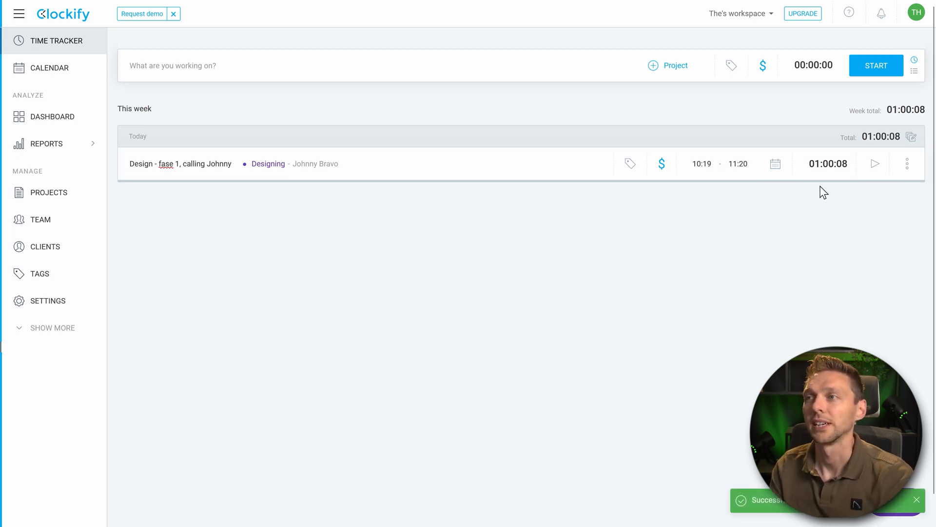
pyautogui.moveTo(843, 199)
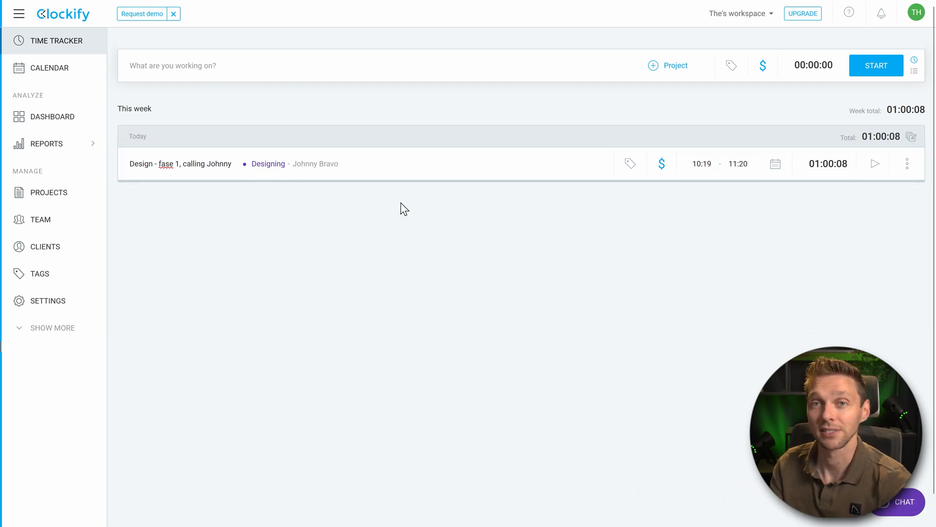
pyautogui.click(630, 163)
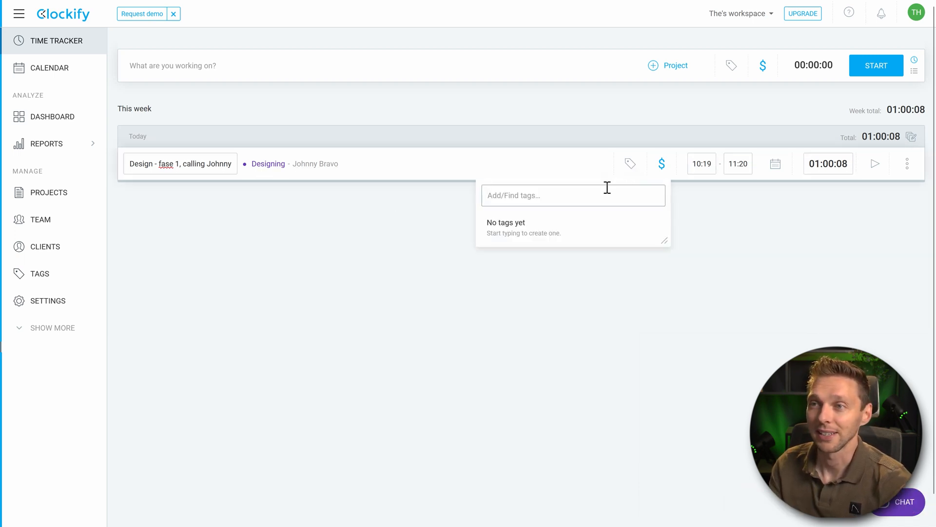
pyautogui.click(666, 179)
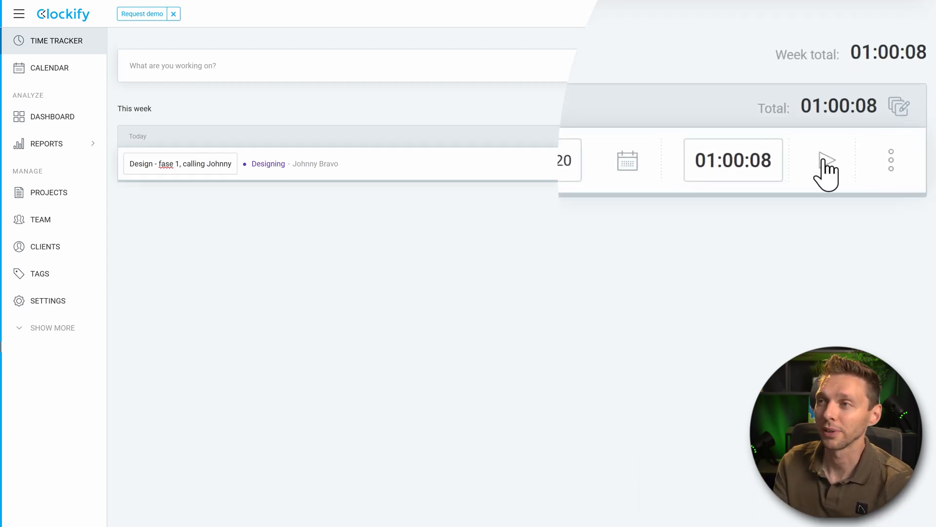
# Log a second Designing entry 'Design - fase 1 - starting fase 2' from 10:21 to 10:36
pyautogui.click(826, 160)
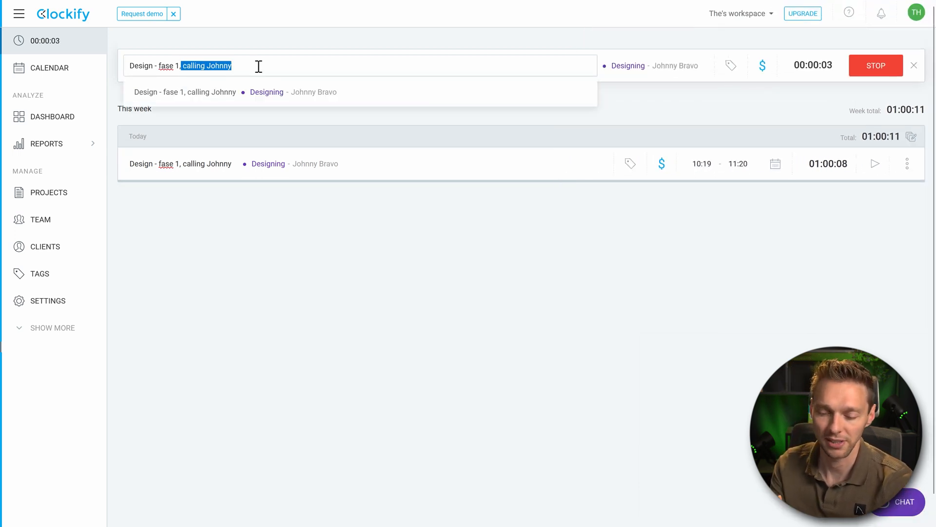
pyautogui.press('Delete')
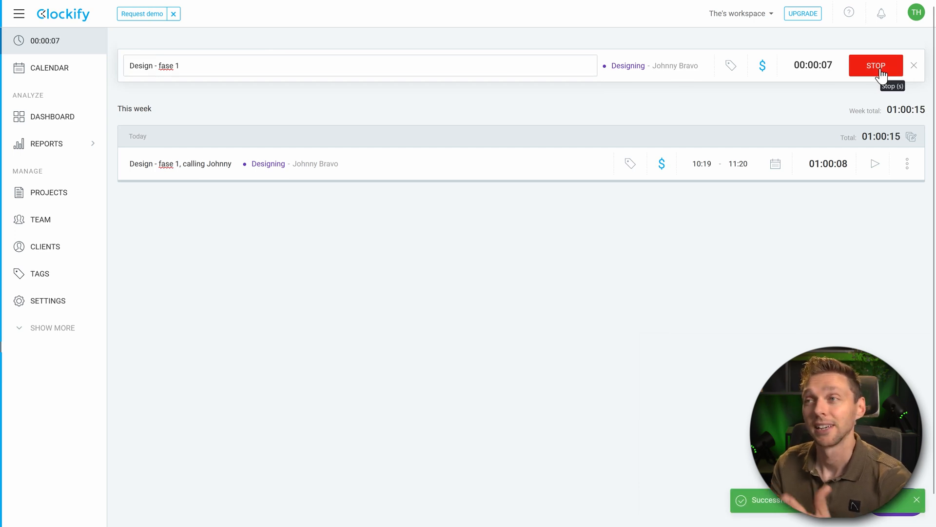
pyautogui.click(876, 65)
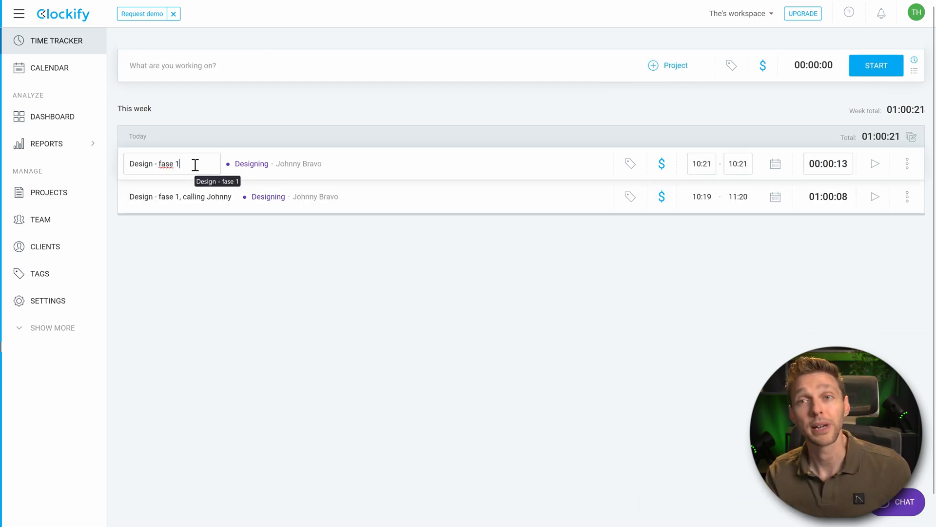
pyautogui.write('starting fase 2')
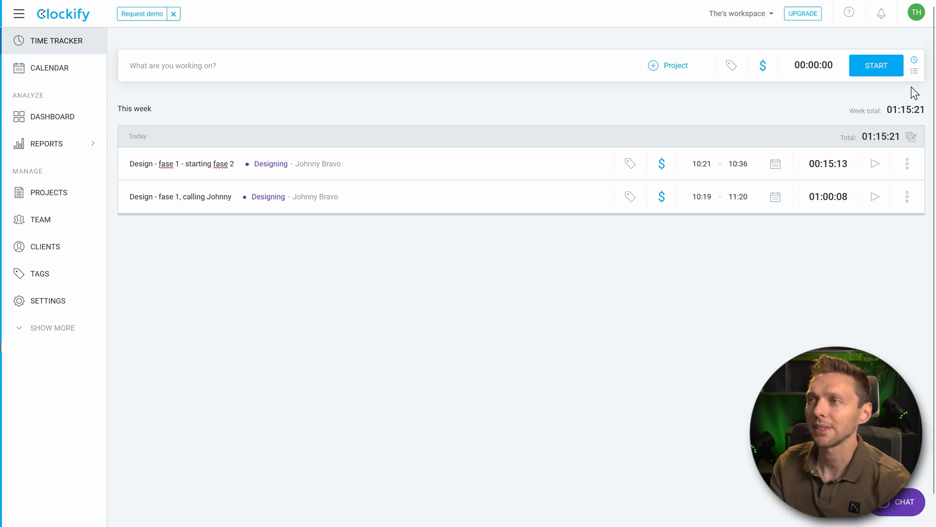
pyautogui.click(383, 65)
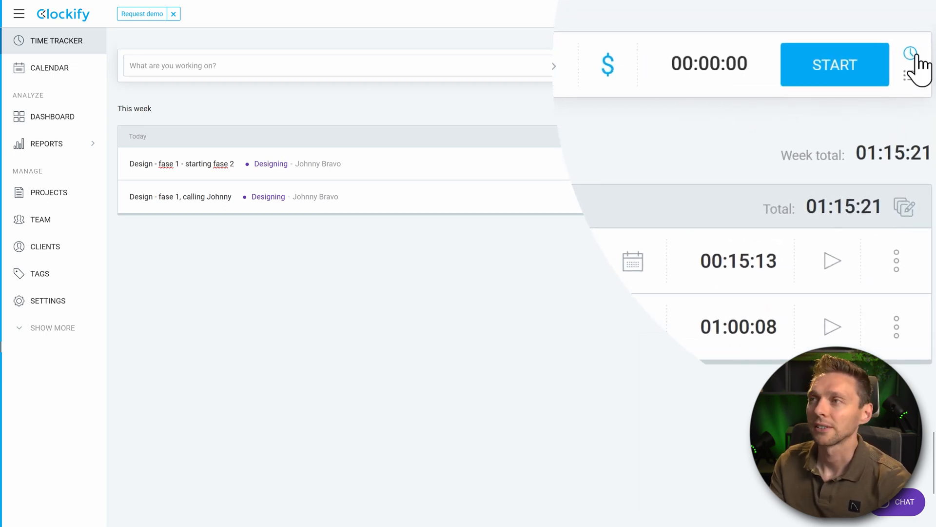
# Start a manual entry described 'Calling John'
pyautogui.click(924, 75)
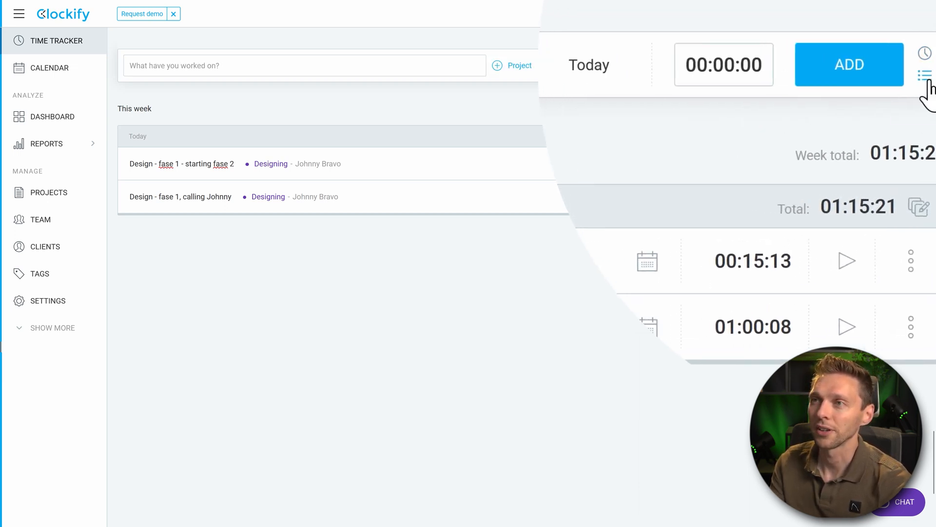
pyautogui.write('C')
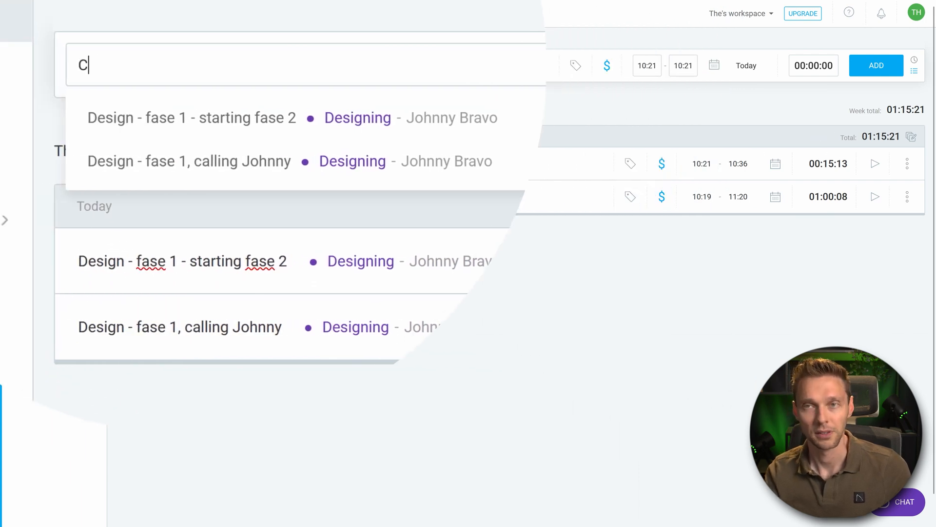
pyautogui.write('Calling John')
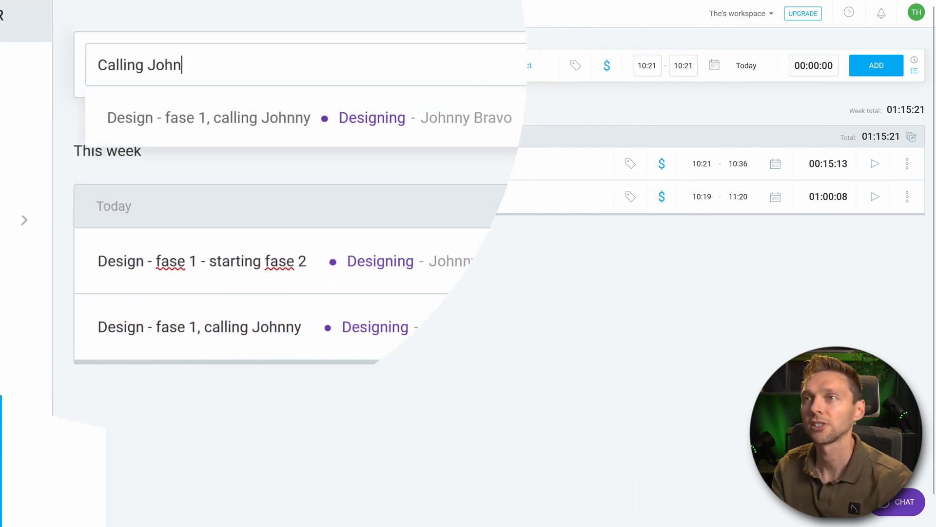
pyautogui.click(465, 64)
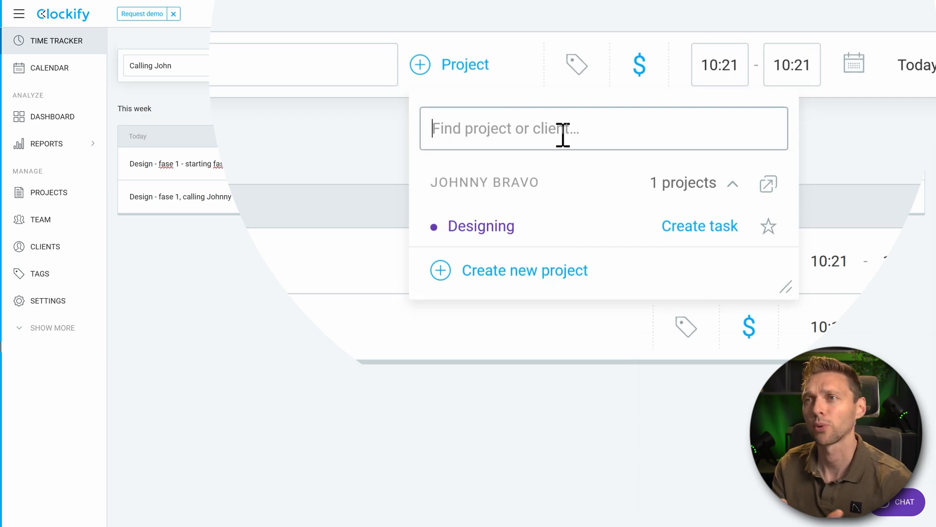
# Create a new Consulting project with Johnny Bravo as its client
pyautogui.click(524, 270)
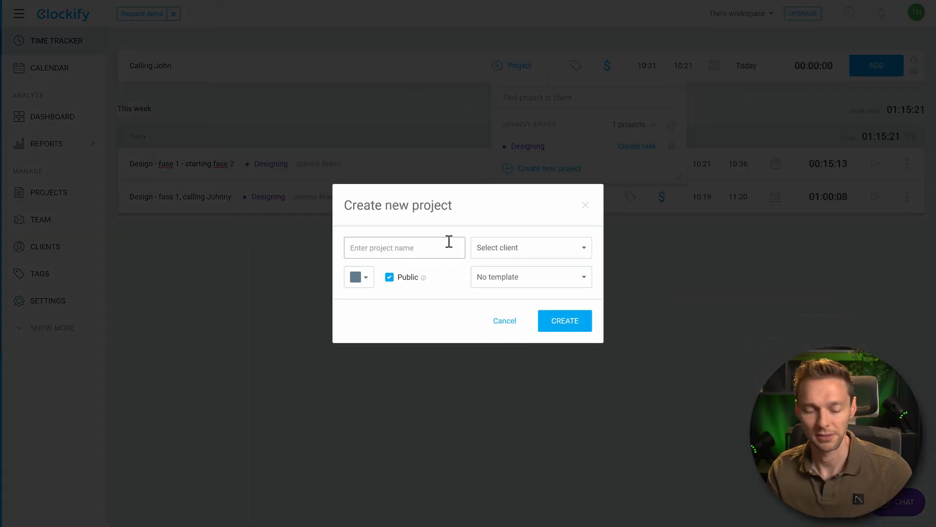
pyautogui.write('Consulti')
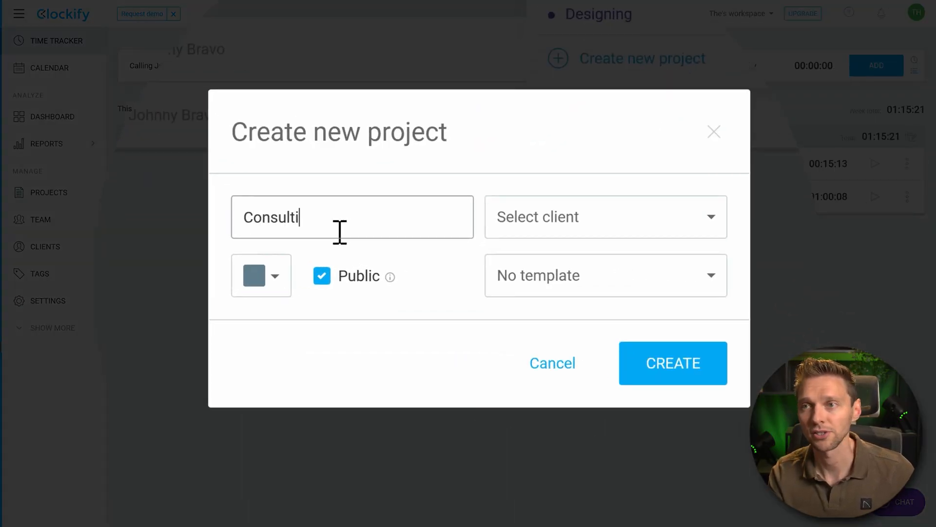
pyautogui.click(605, 217)
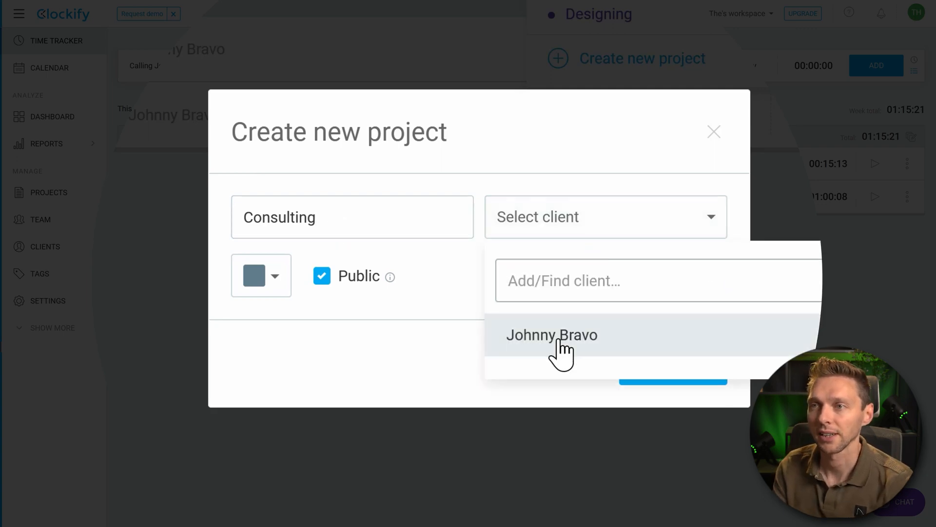
pyautogui.click(553, 335)
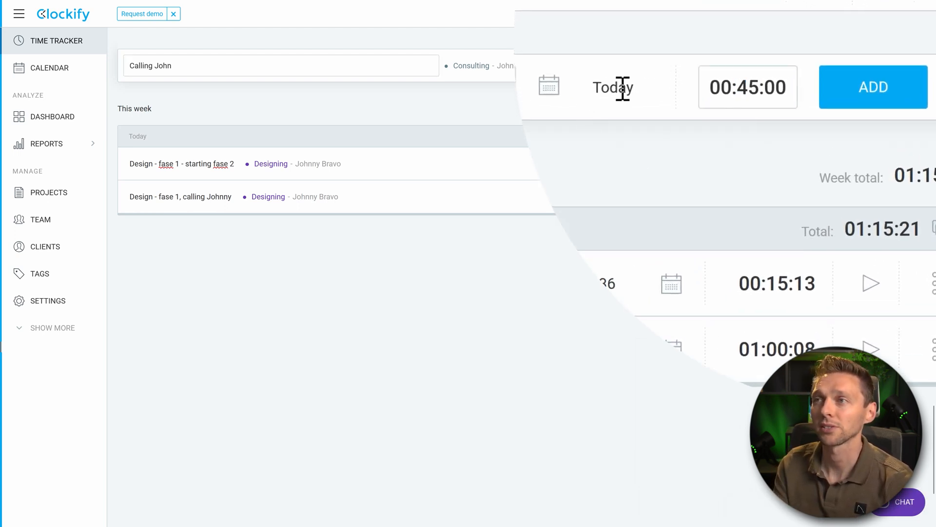
pyautogui.moveTo(602, 175)
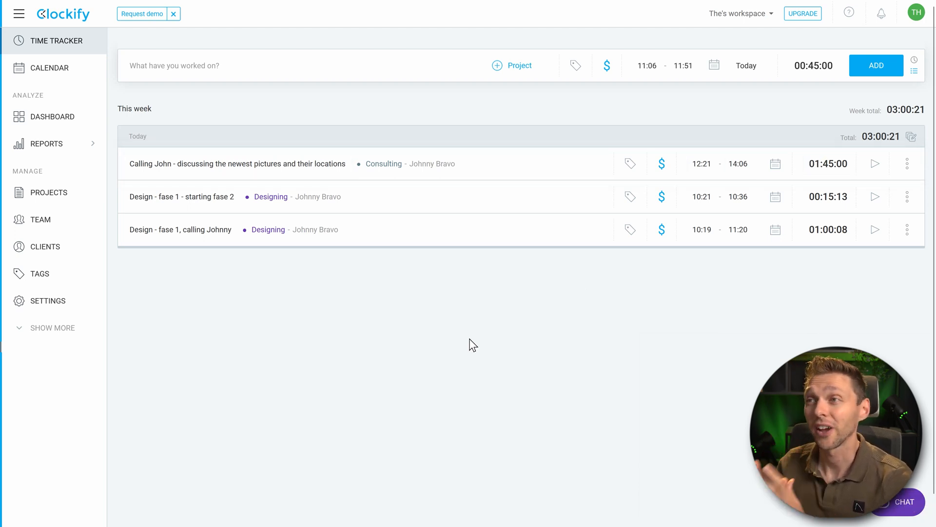
pyautogui.moveTo(251, 109)
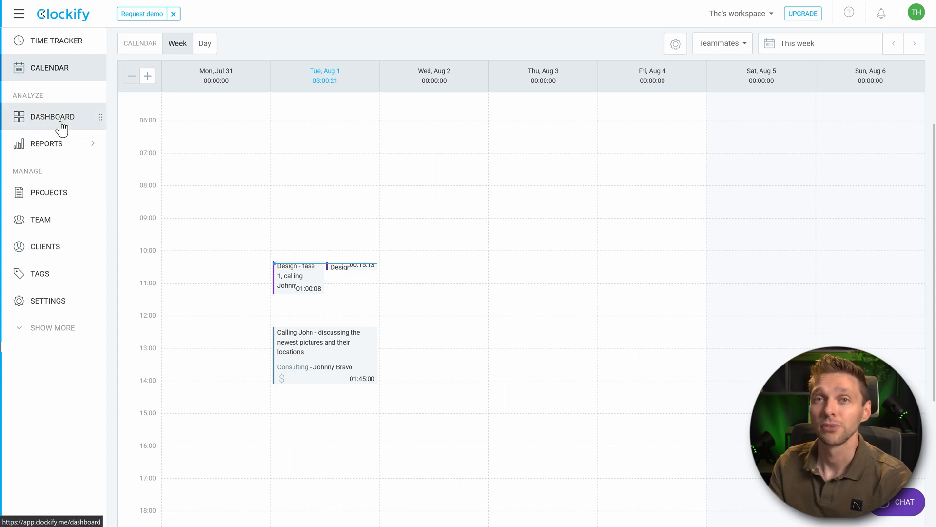
# View the dashboard, then this week's summary report totalling 03:00:21
pyautogui.click(53, 116)
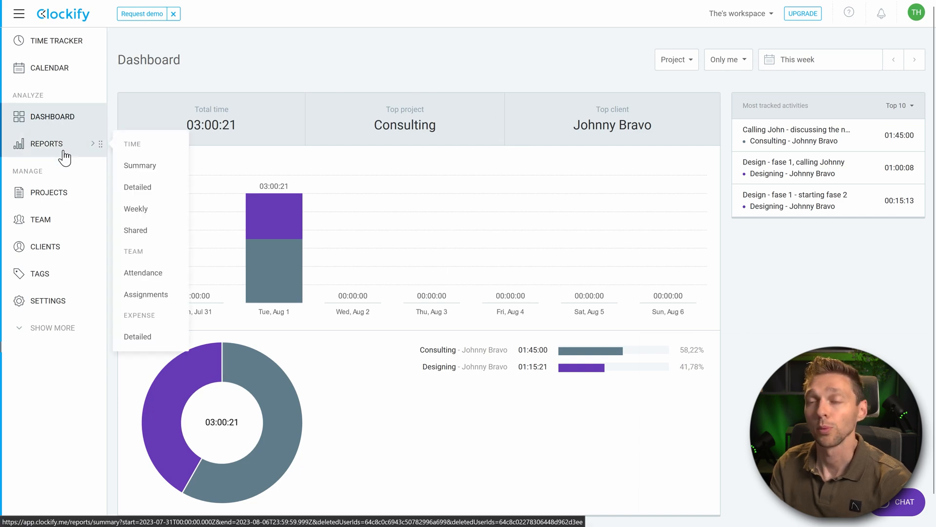
pyautogui.click(140, 166)
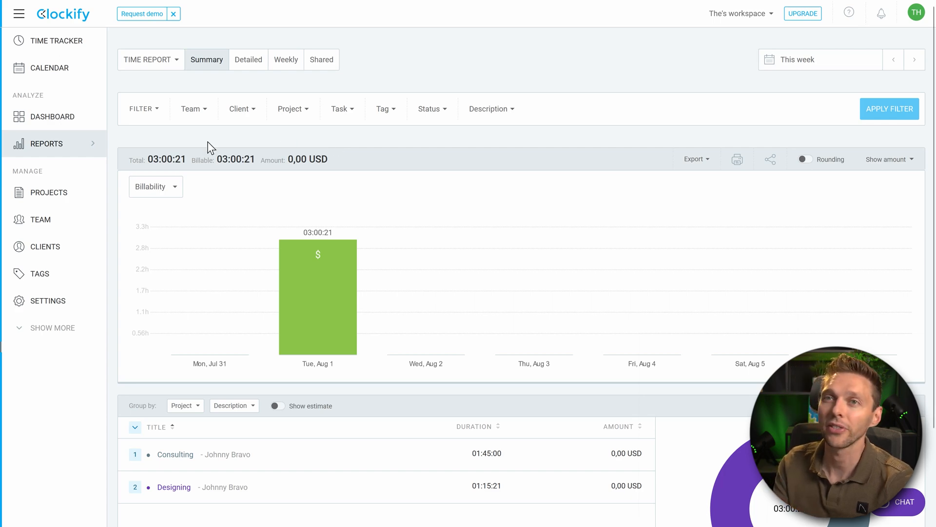
pyautogui.click(240, 108)
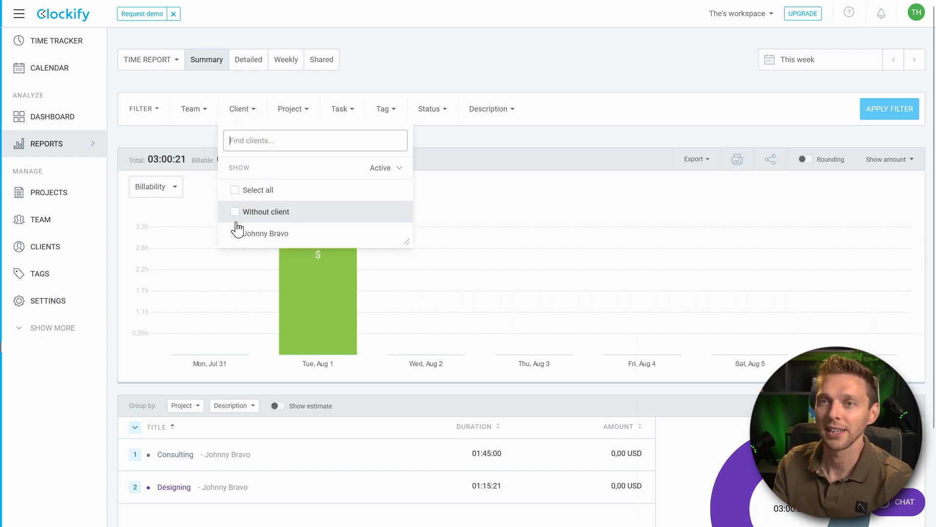
pyautogui.click(234, 233)
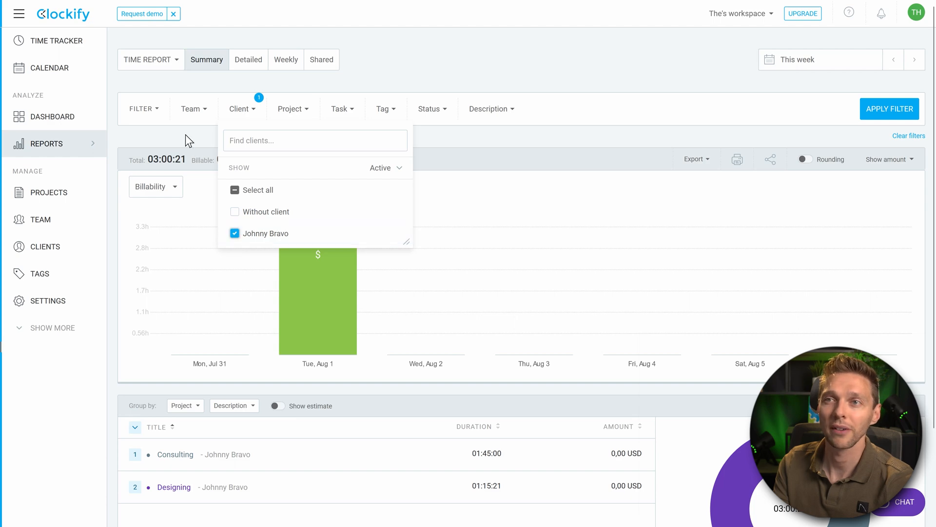
pyautogui.click(890, 109)
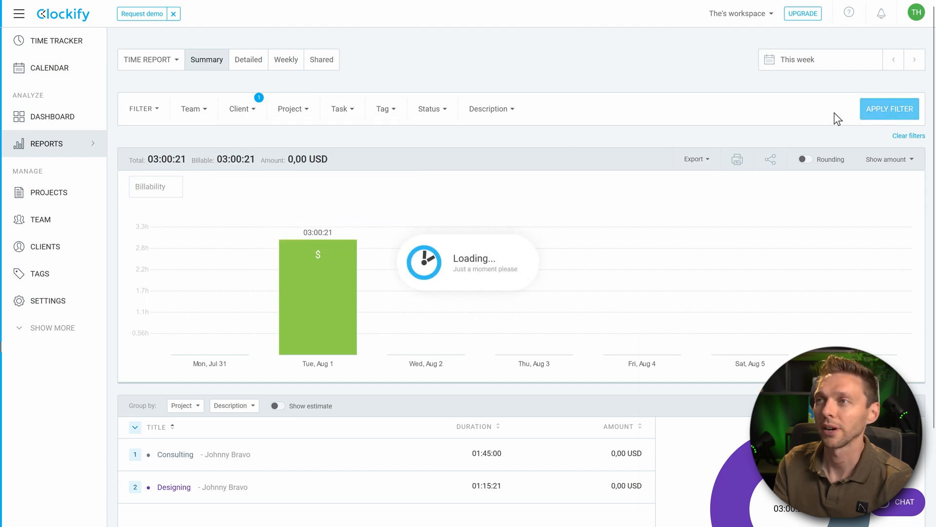
pyautogui.click(820, 60)
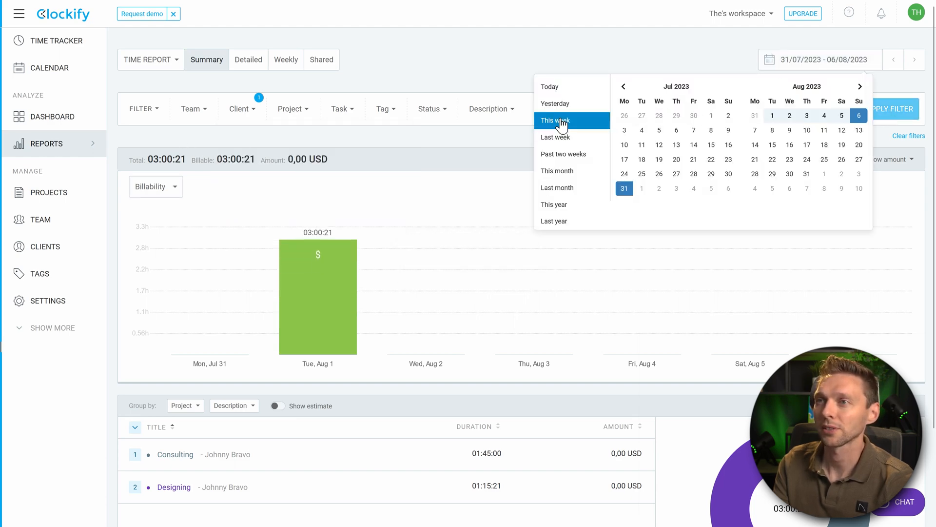
pyautogui.click(557, 170)
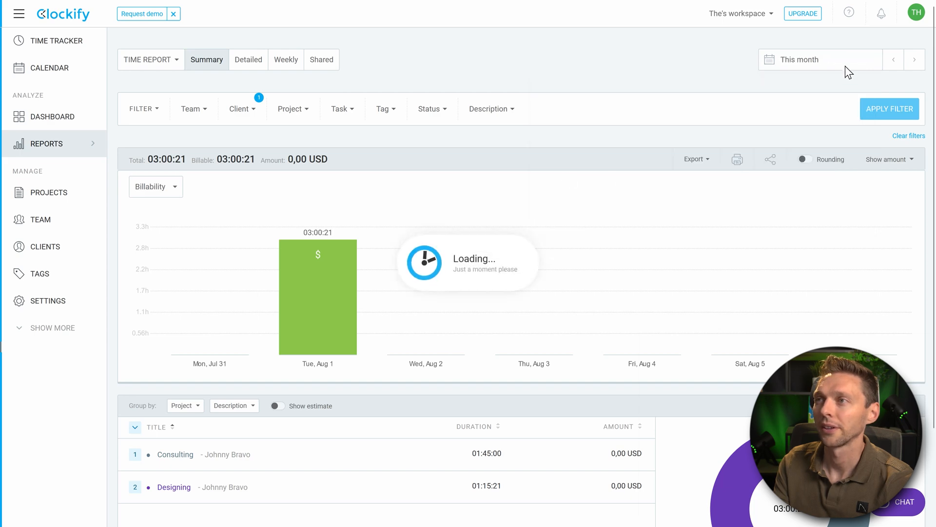
pyautogui.click(819, 60)
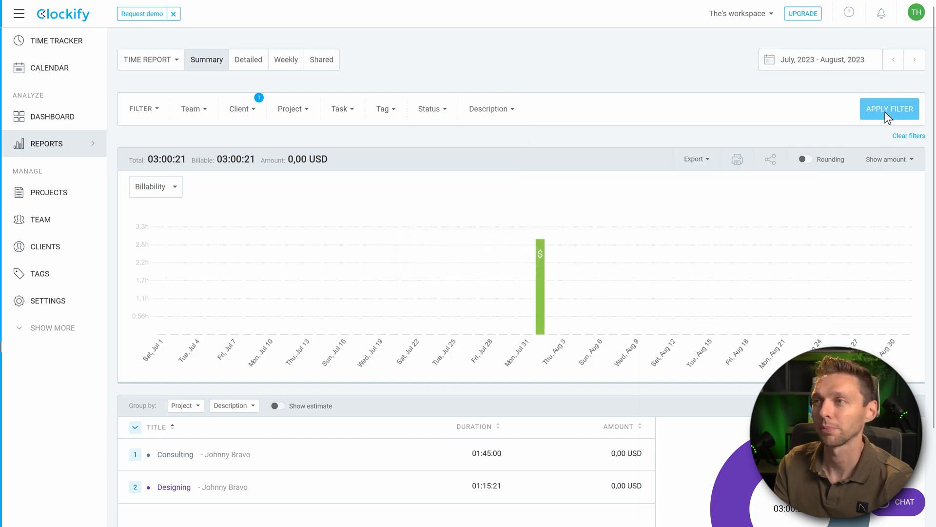
pyautogui.moveTo(631, 88)
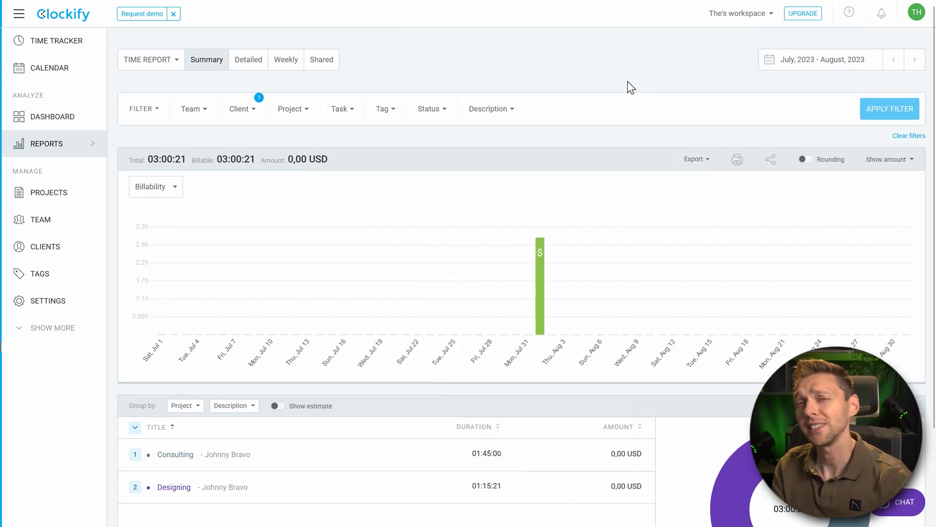
pyautogui.click(693, 143)
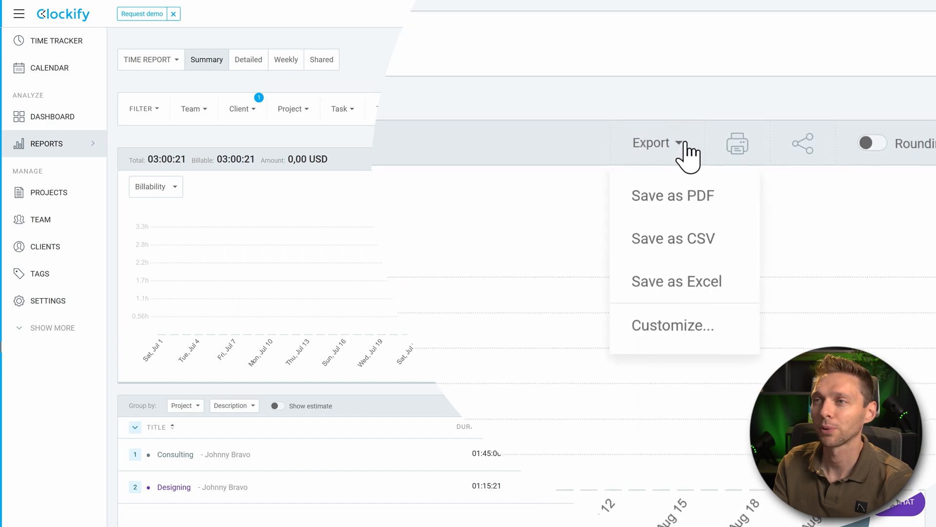
pyautogui.moveTo(673, 239)
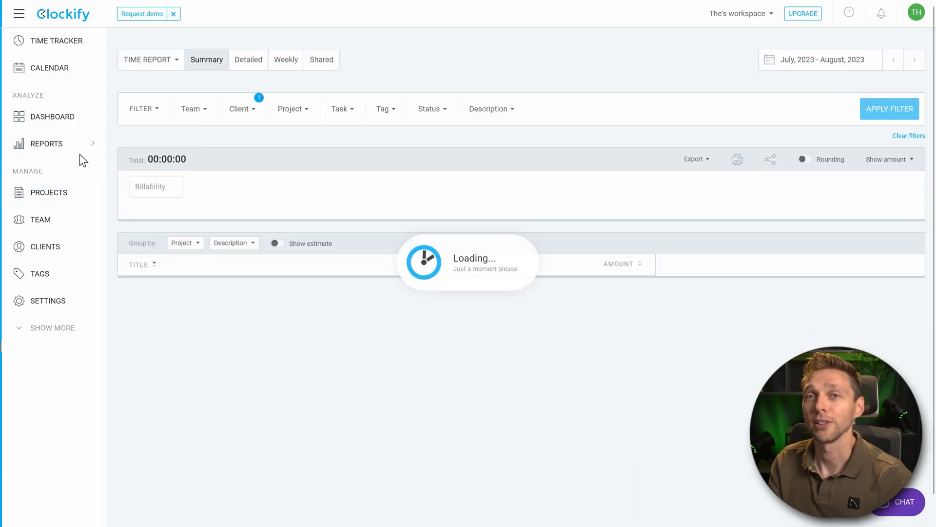
# Visit the Projects, Team, Clients and Tags pages, ending on workspace Settings
pyautogui.click(49, 192)
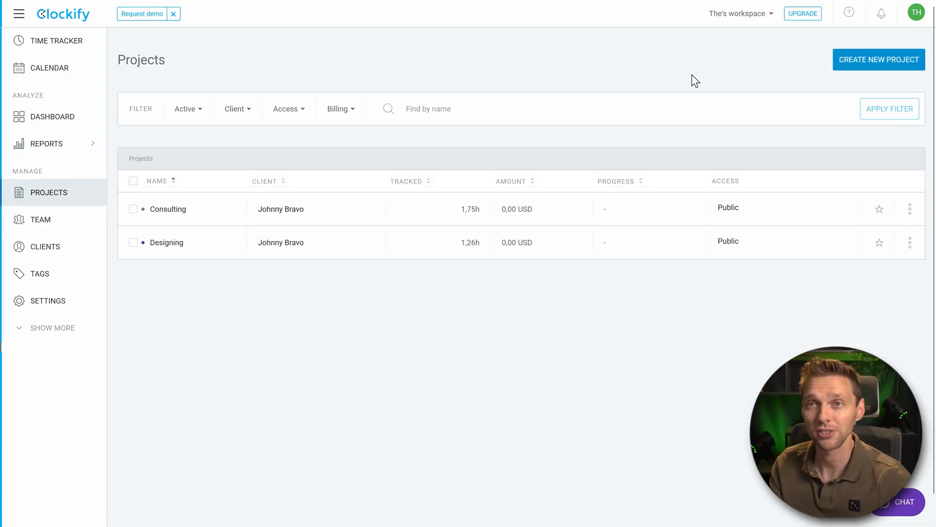
pyautogui.click(187, 108)
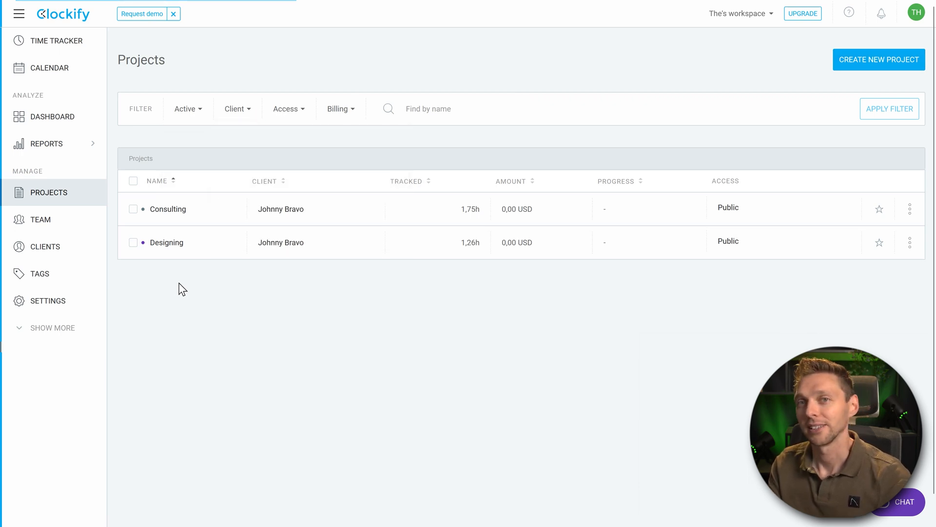
pyautogui.click(40, 219)
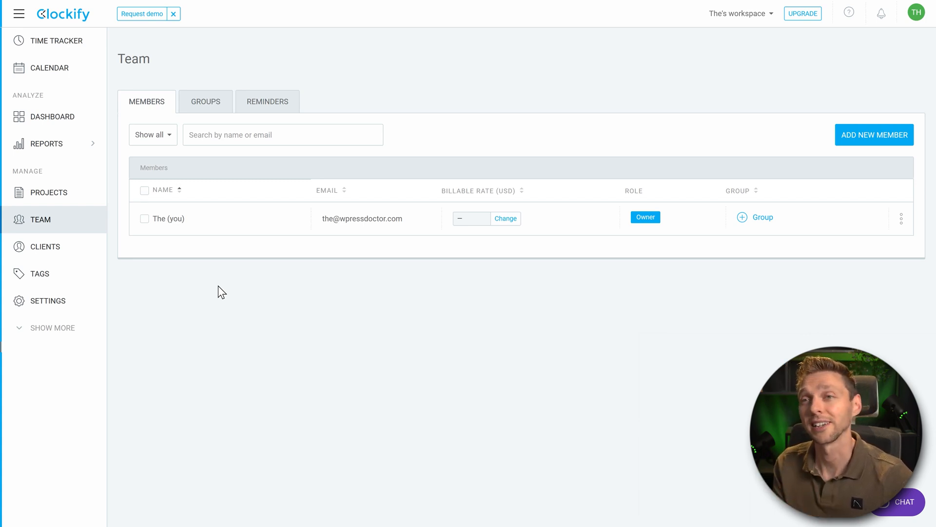
pyautogui.moveTo(202, 255)
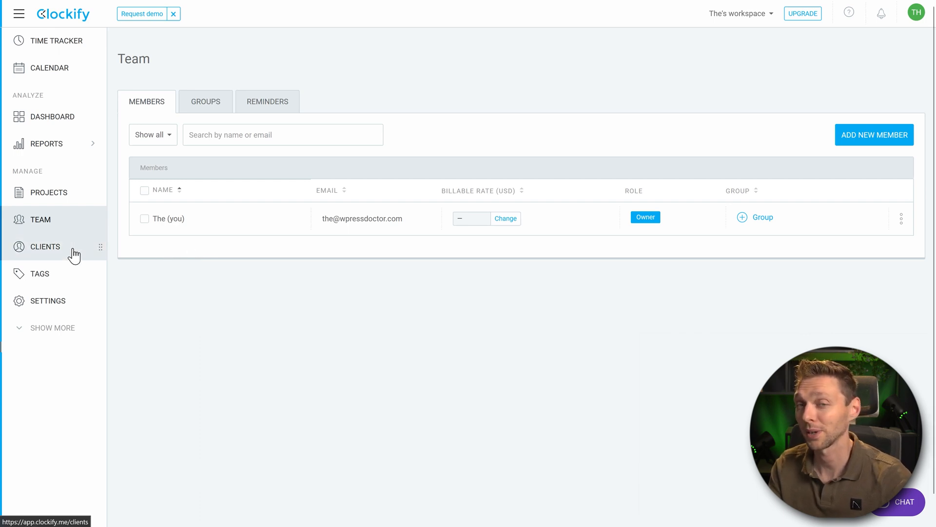
pyautogui.click(45, 246)
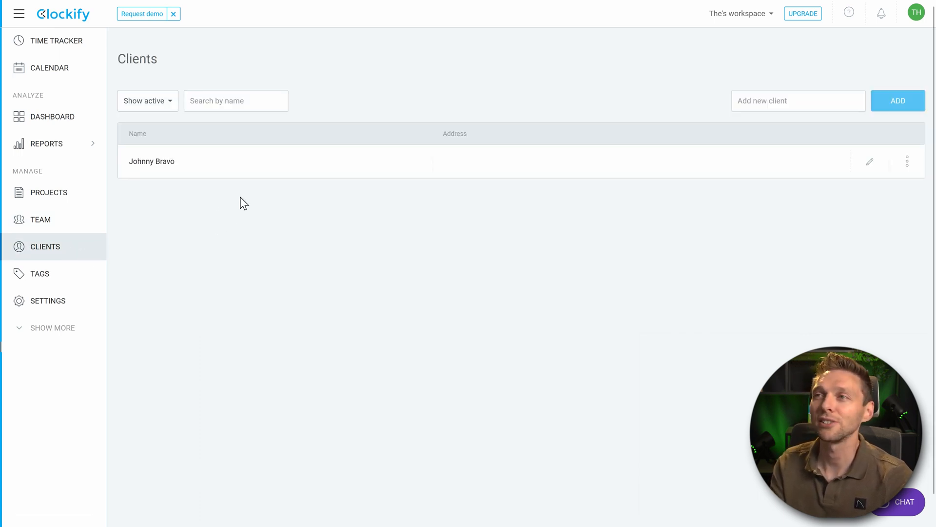
pyautogui.moveTo(176, 179)
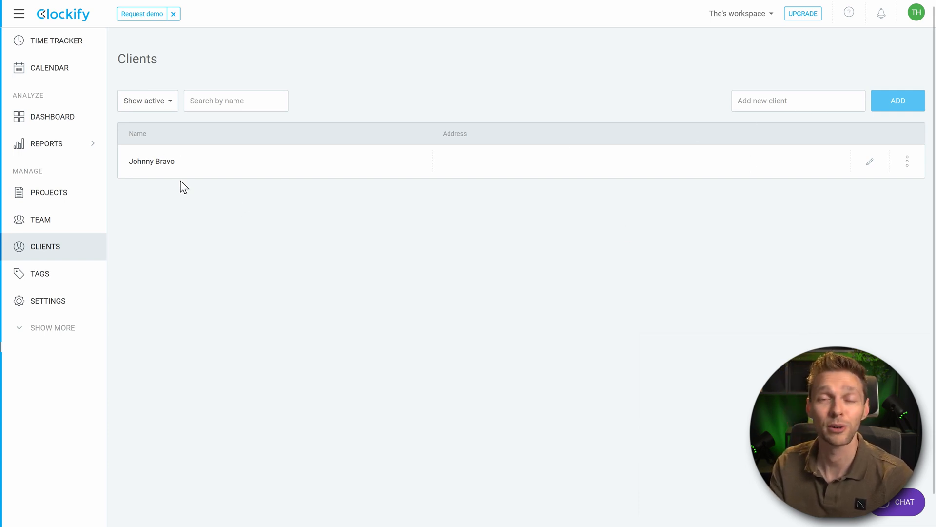
pyautogui.click(39, 273)
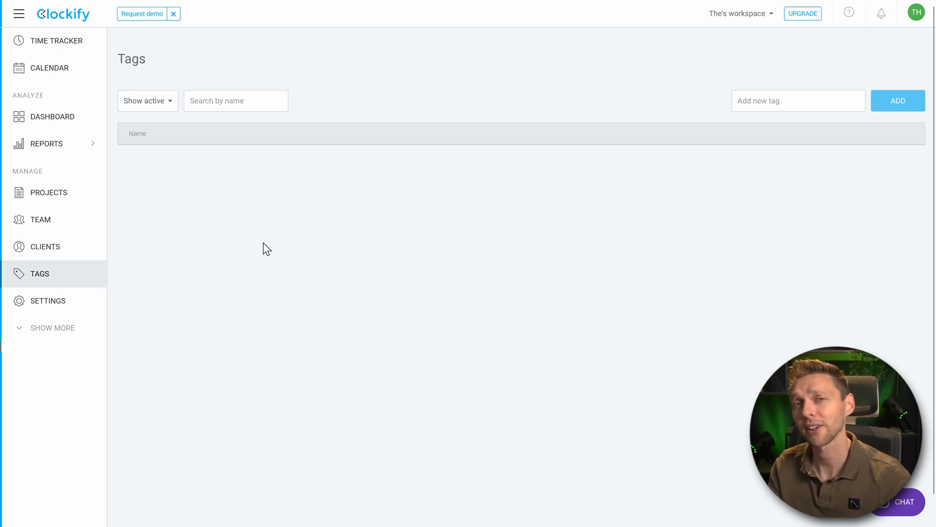
pyautogui.click(47, 301)
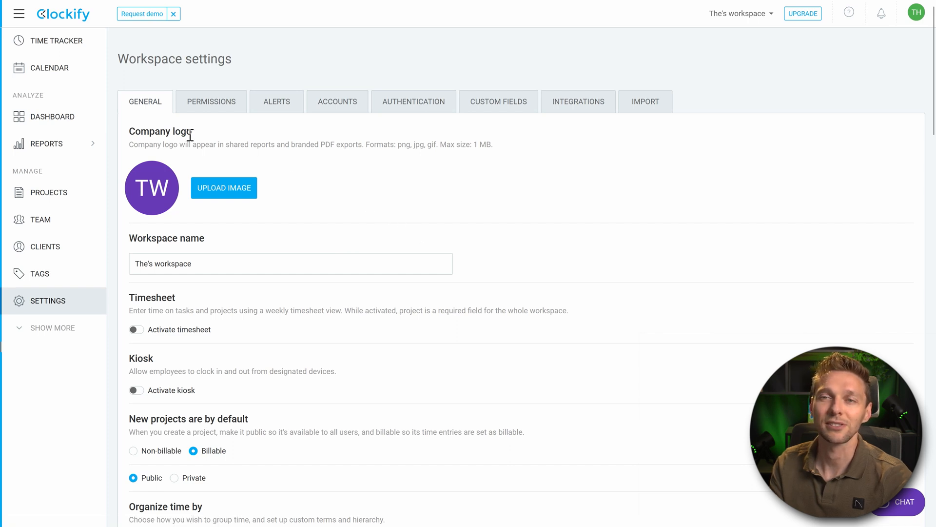
# Activate kiosk clock-in in the workspace's general settings
pyautogui.scroll(-3)
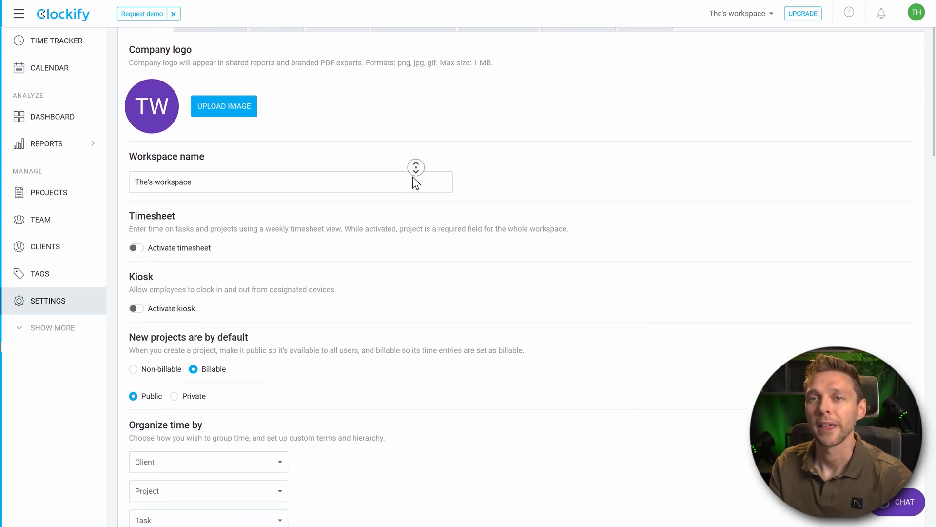
pyautogui.scroll(-3)
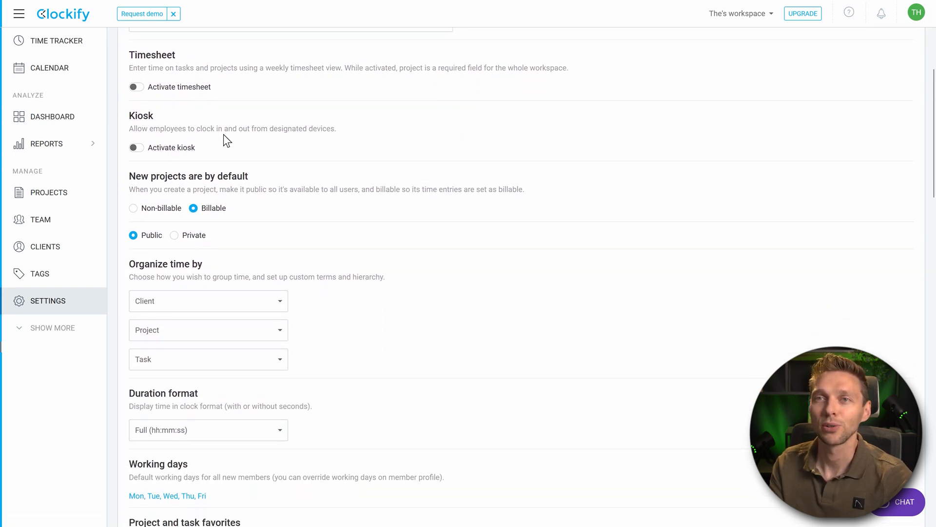
pyautogui.click(136, 147)
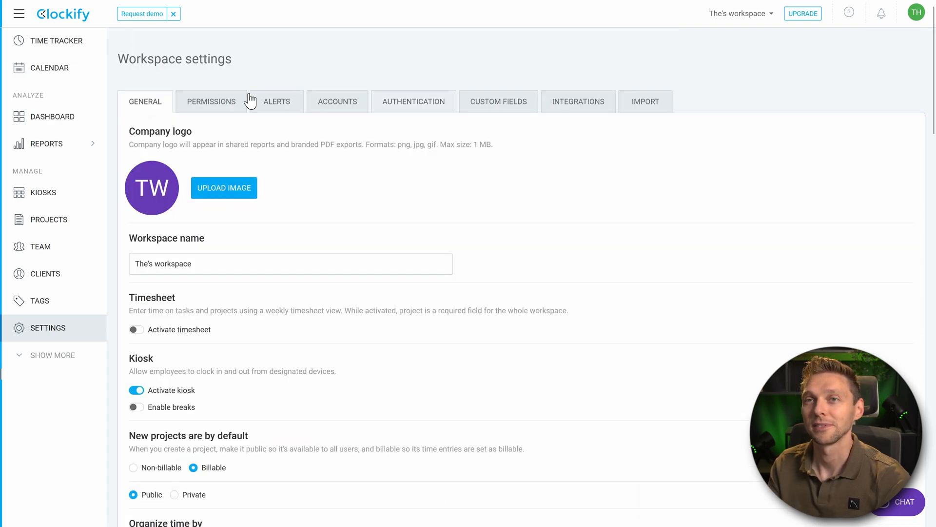
# Review the Accounts, Custom Fields and Integrations settings
pyautogui.click(337, 100)
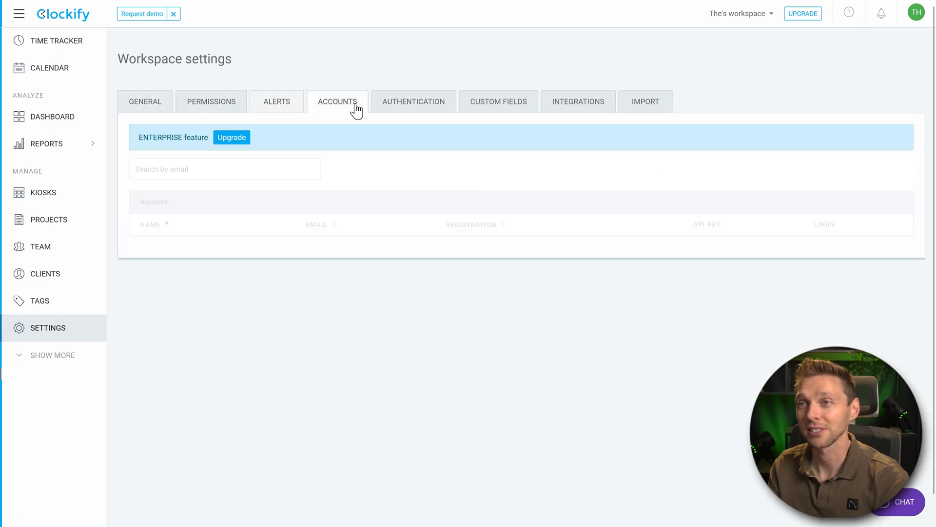
pyautogui.click(499, 100)
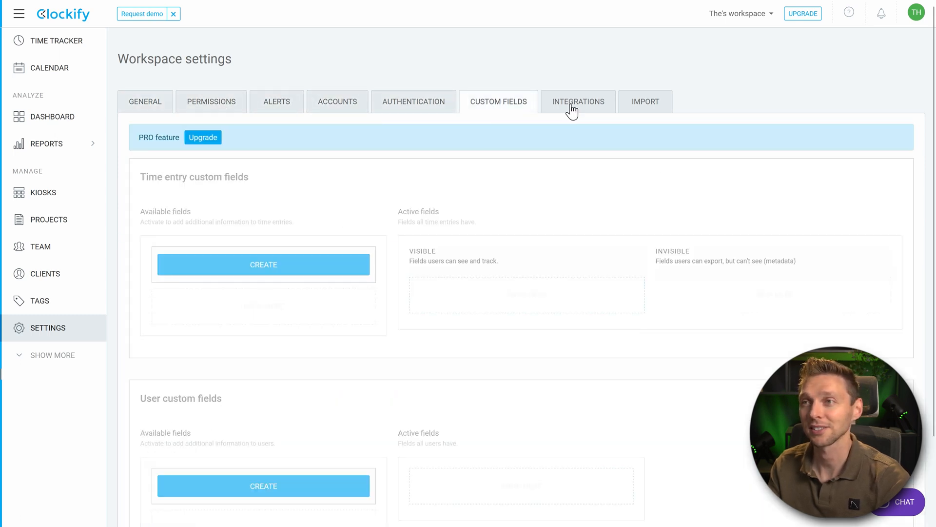
pyautogui.click(577, 100)
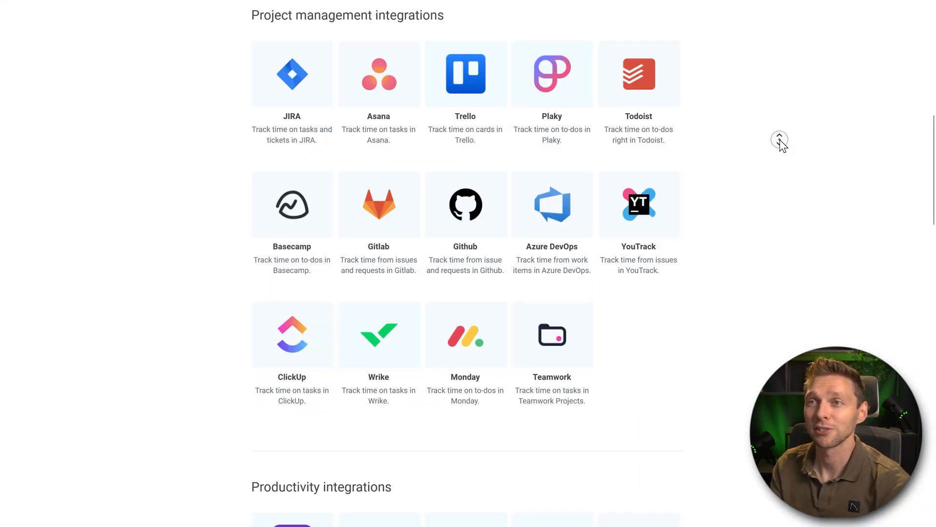
# Scroll through the integrations list including JIRA, Asana and Trello
pyautogui.scroll(-3)
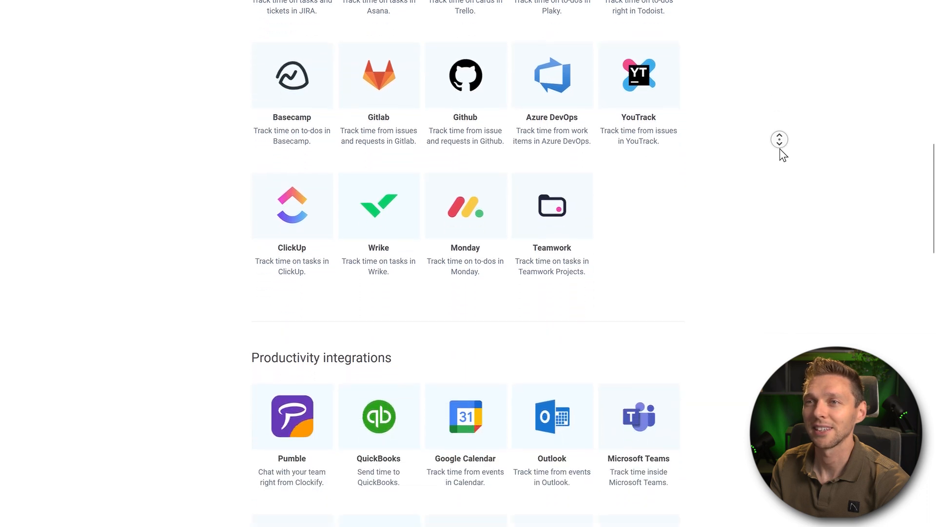
pyautogui.scroll(-3)
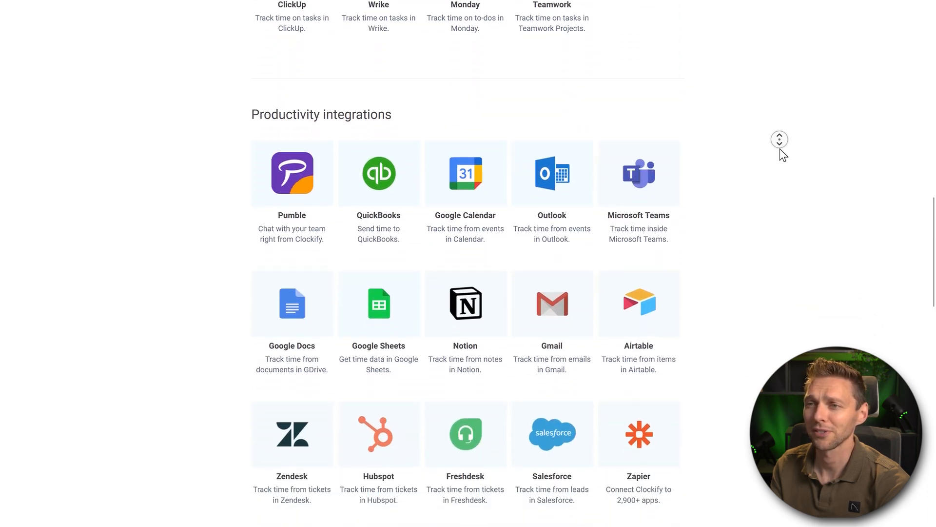
pyautogui.scroll(-3)
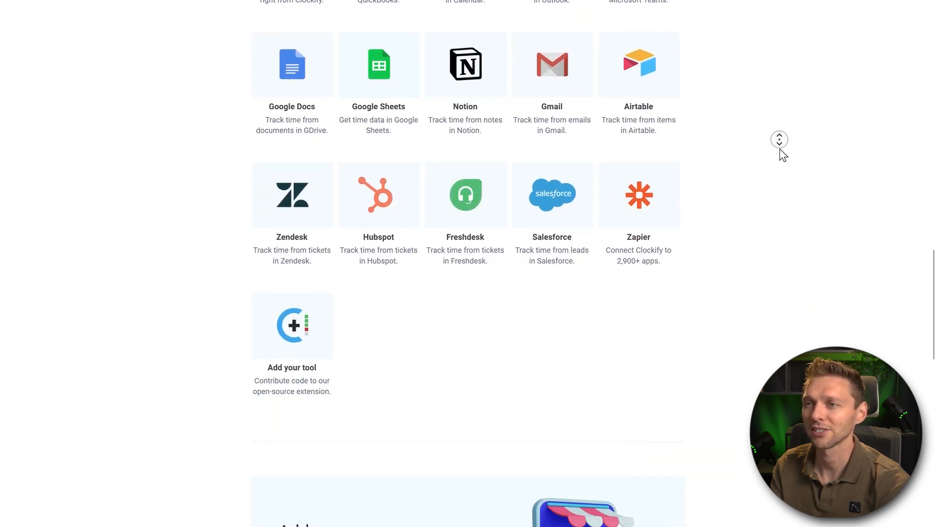
pyautogui.scroll(-3)
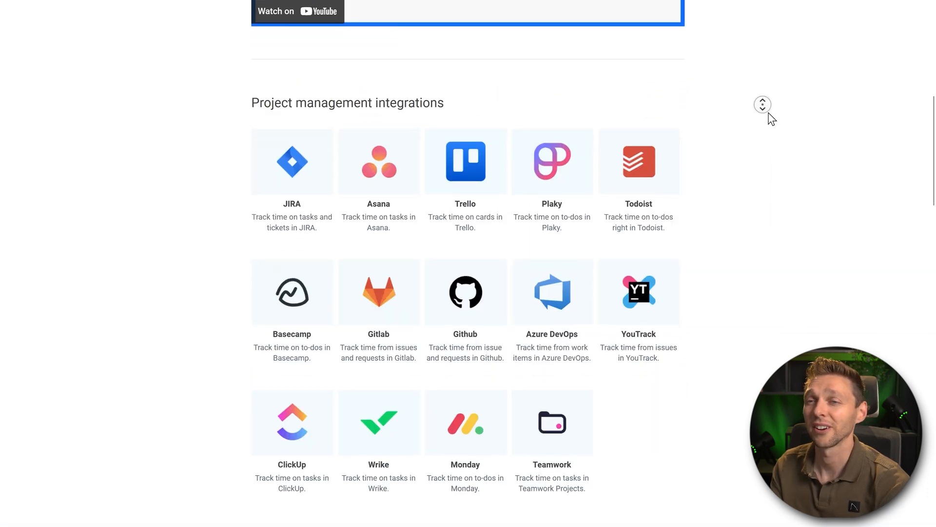
pyautogui.scroll(-3)
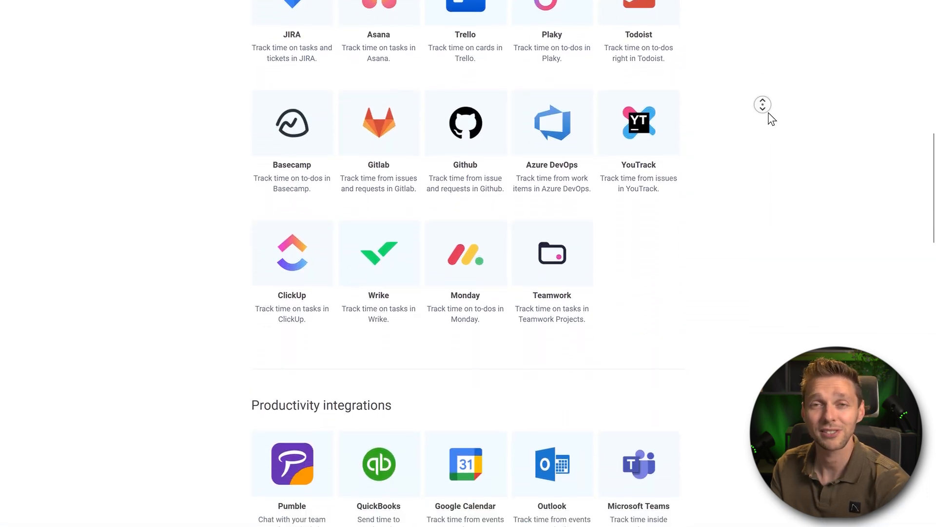
pyautogui.scroll(-3)
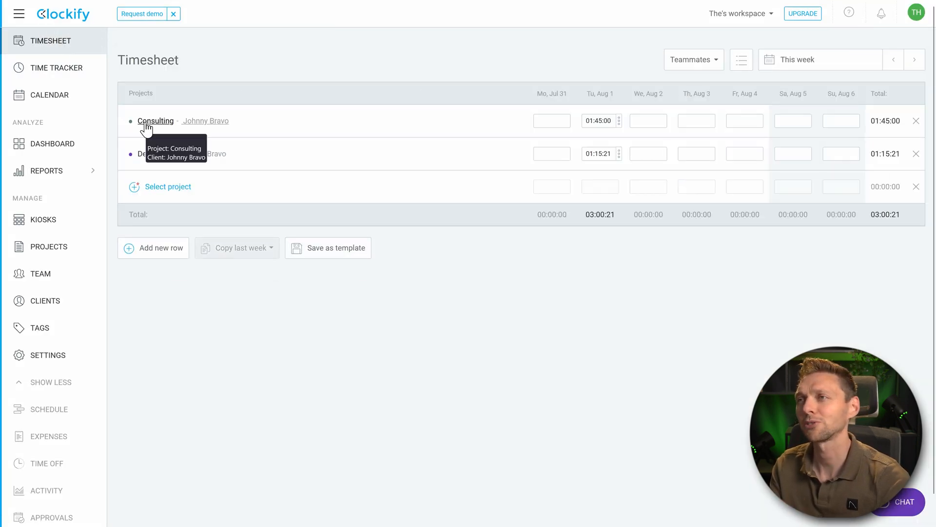
# Glance at the Pro-only Schedule feature and return to the time tracker's three entries totalling 03:00:21
pyautogui.click(52, 67)
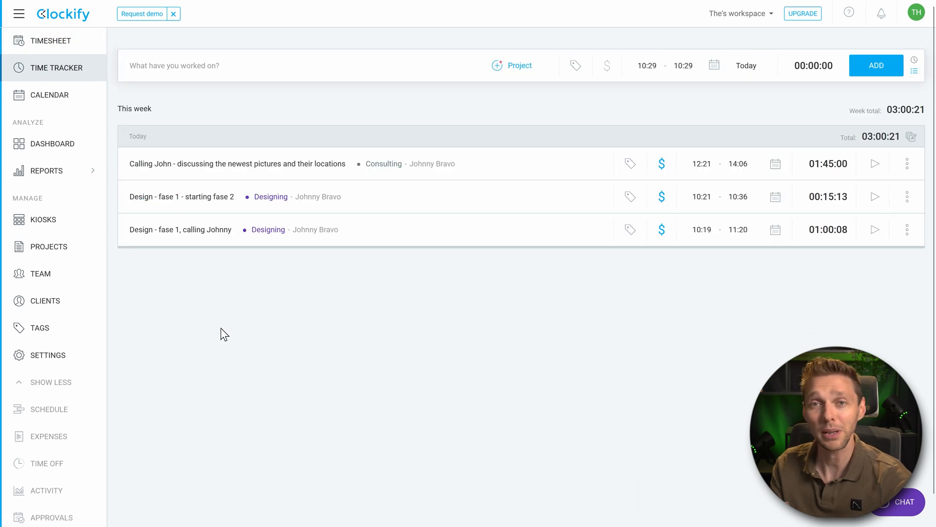
pyautogui.click(52, 517)
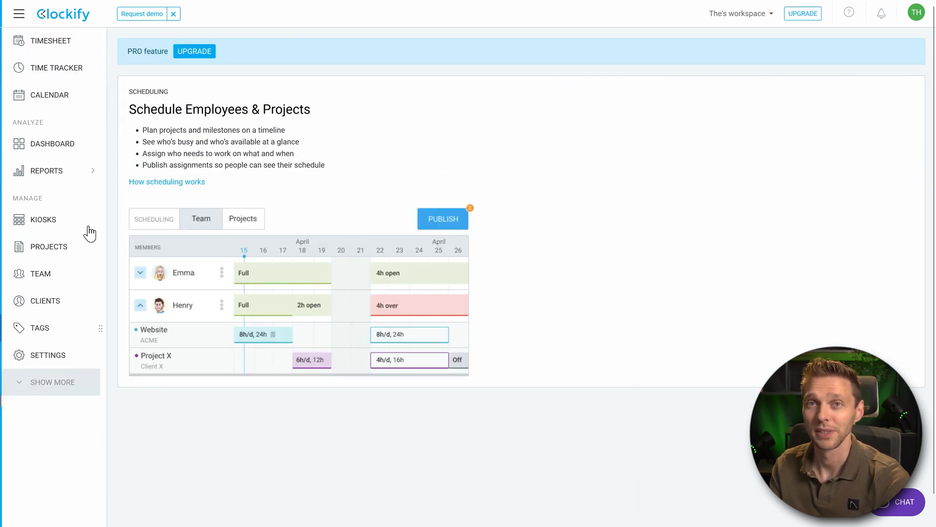
pyautogui.click(57, 67)
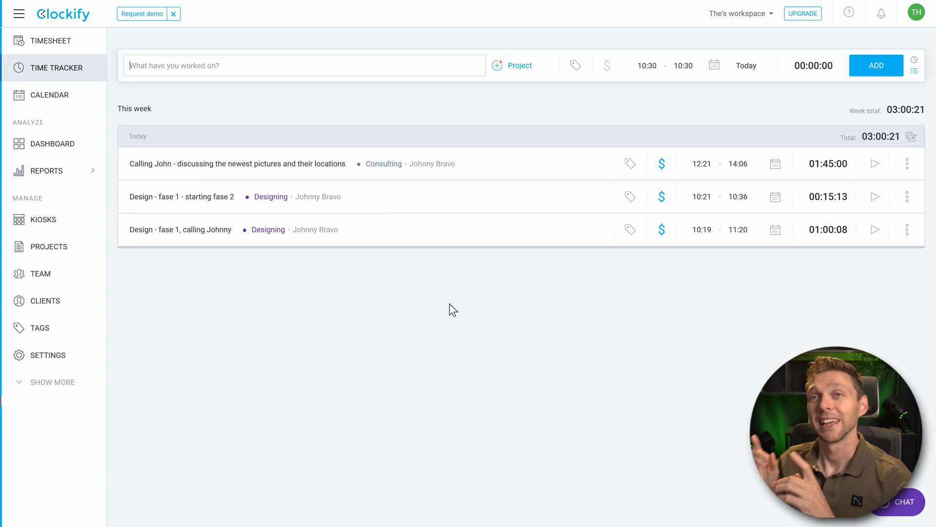